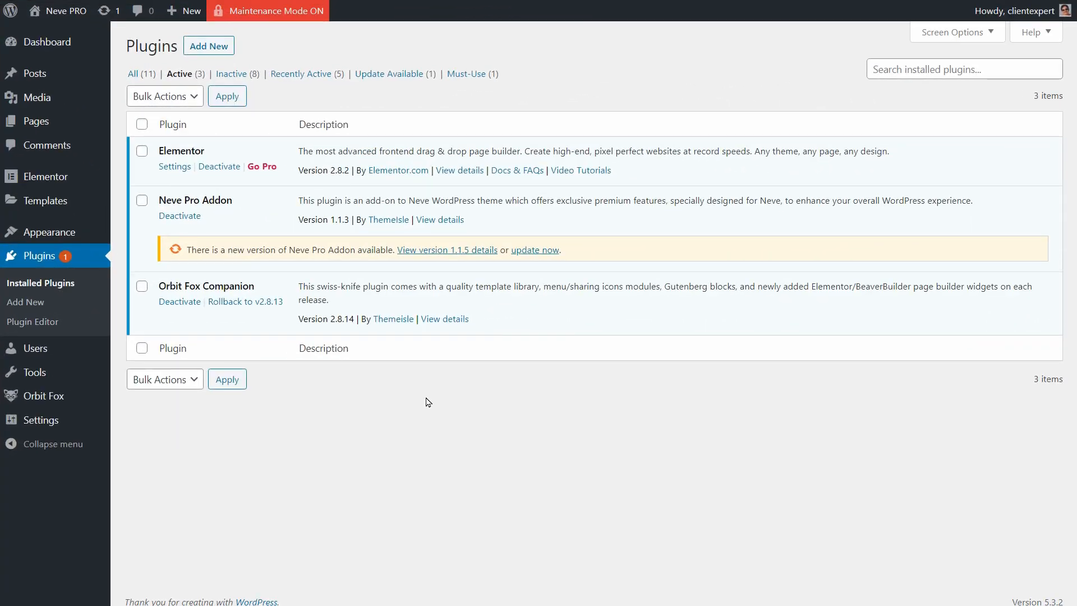
Review the Neve Pro Addon 1.1.5 changelog and install the update.
click(446, 249)
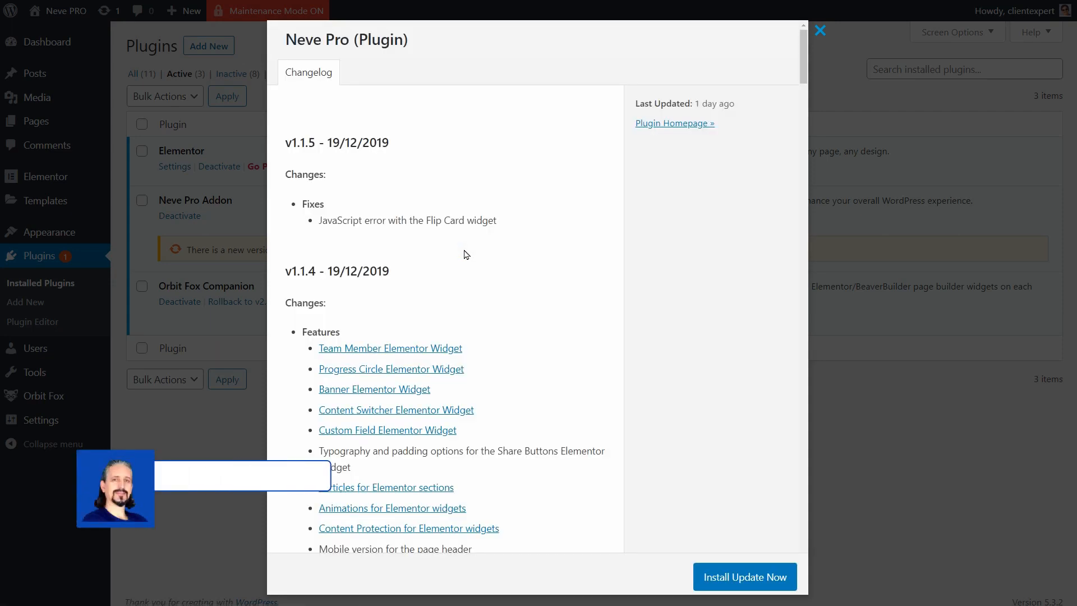
scroll(down, 3)
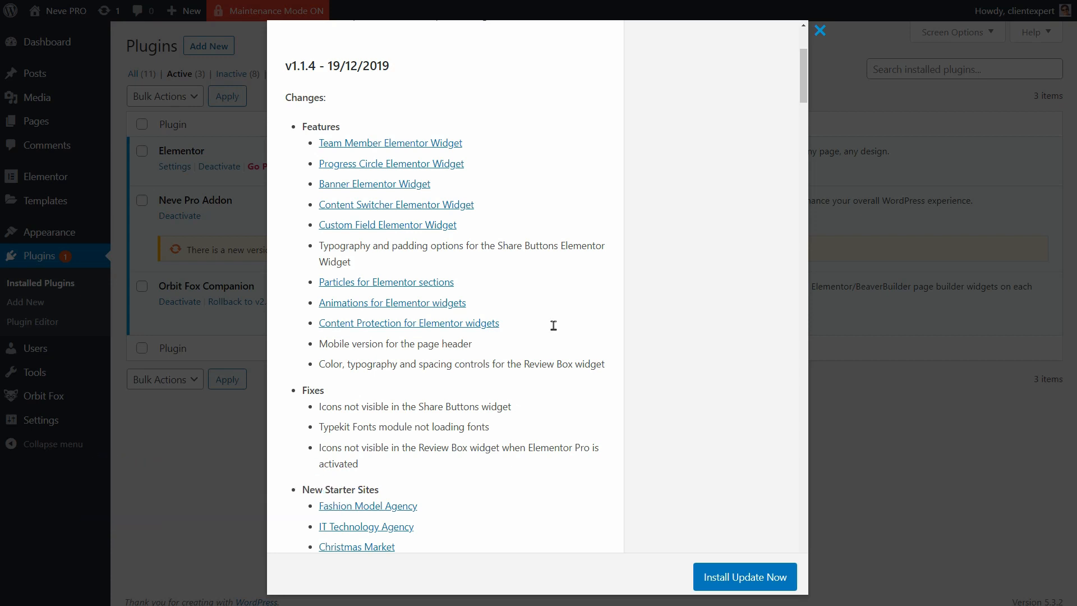
mouse_move(735, 557)
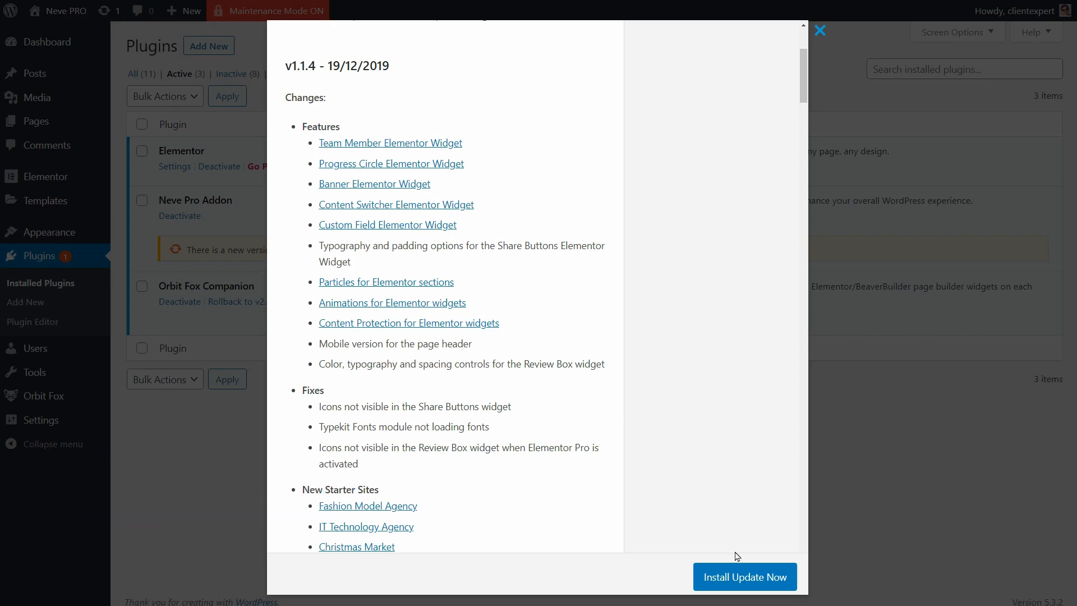
click(744, 576)
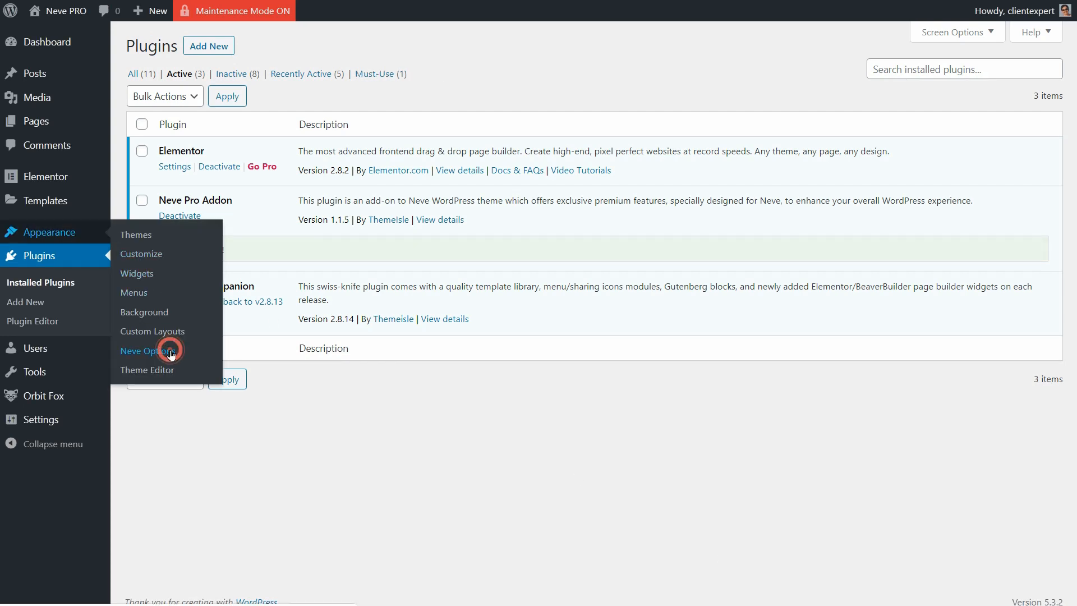
In Neve Options' Neve Pro Addon tab, enable Elementor Booster and save.
click(143, 352)
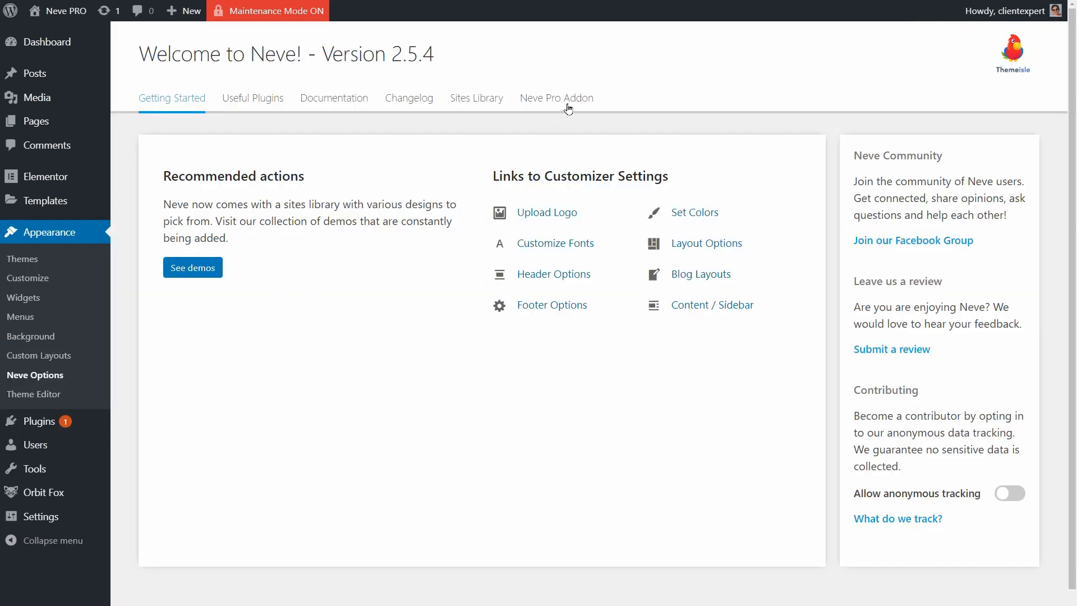
click(556, 98)
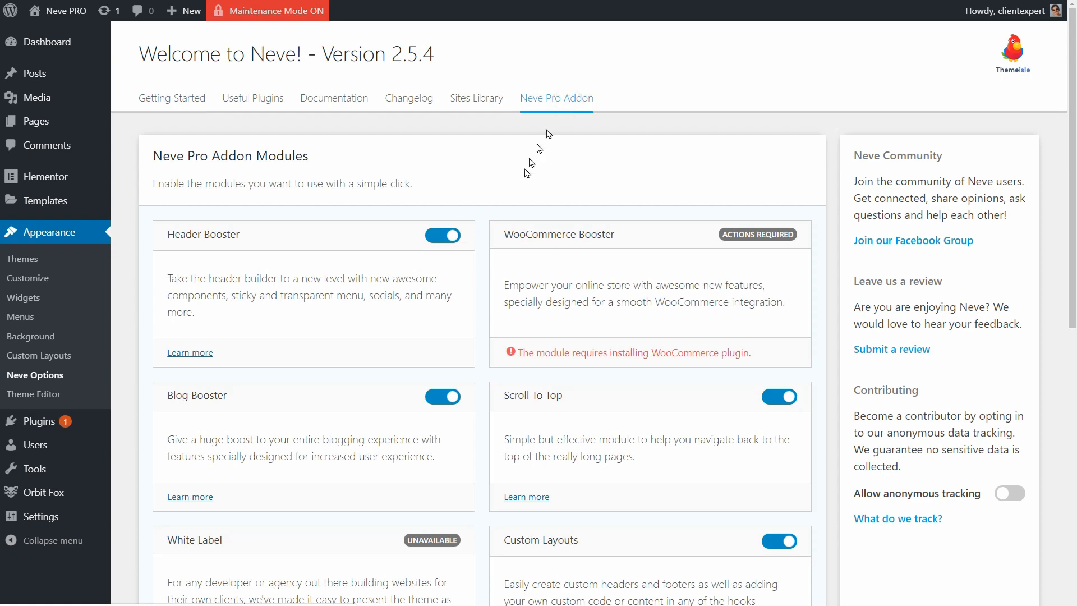
mouse_move(441, 419)
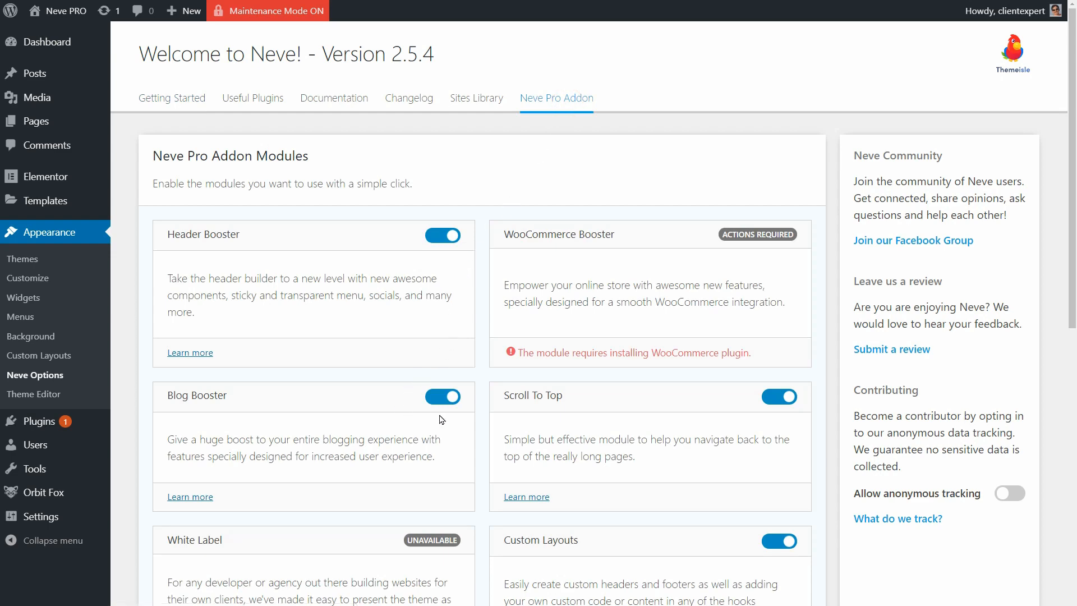
scroll(down, 3)
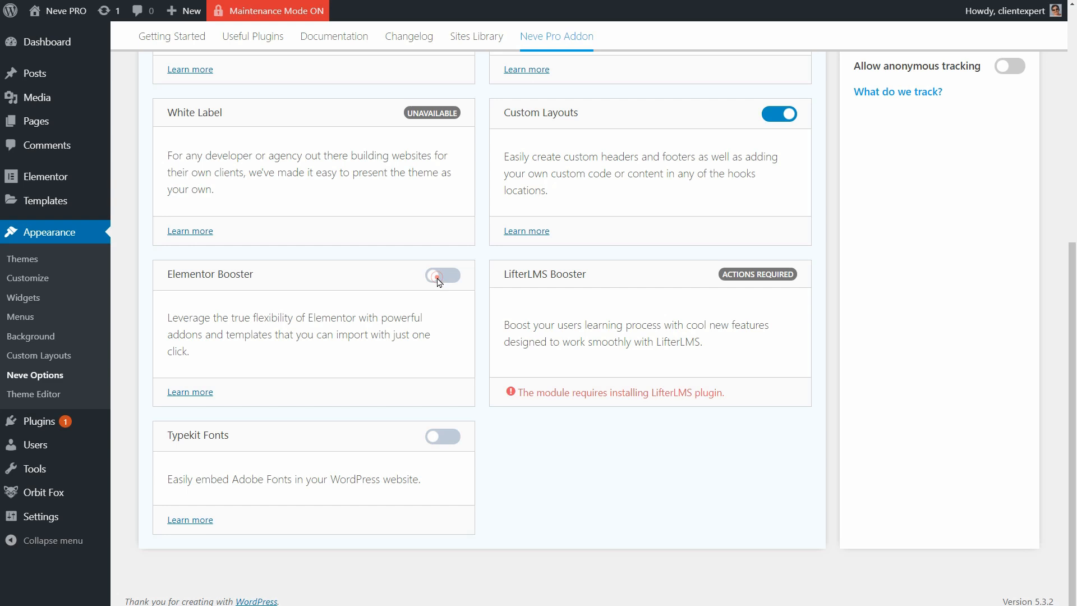
click(443, 275)
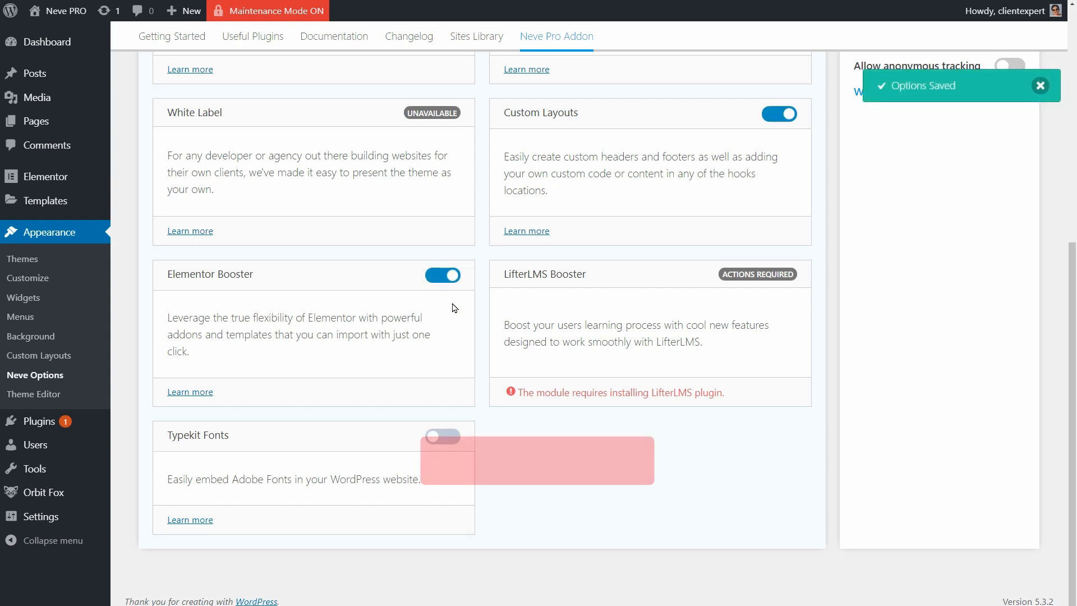
click(1039, 85)
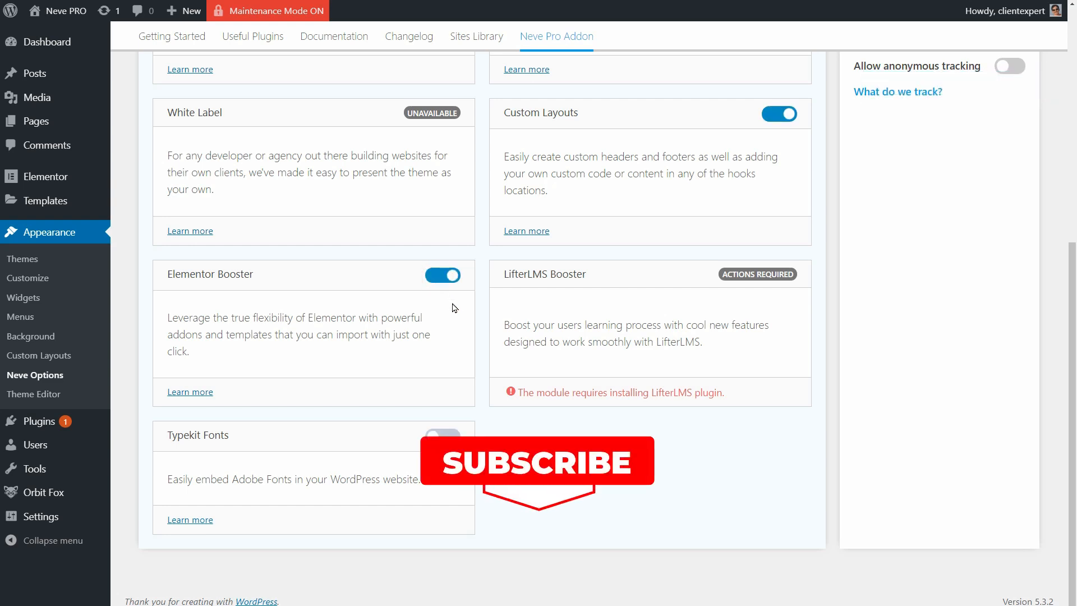
mouse_move(143, 316)
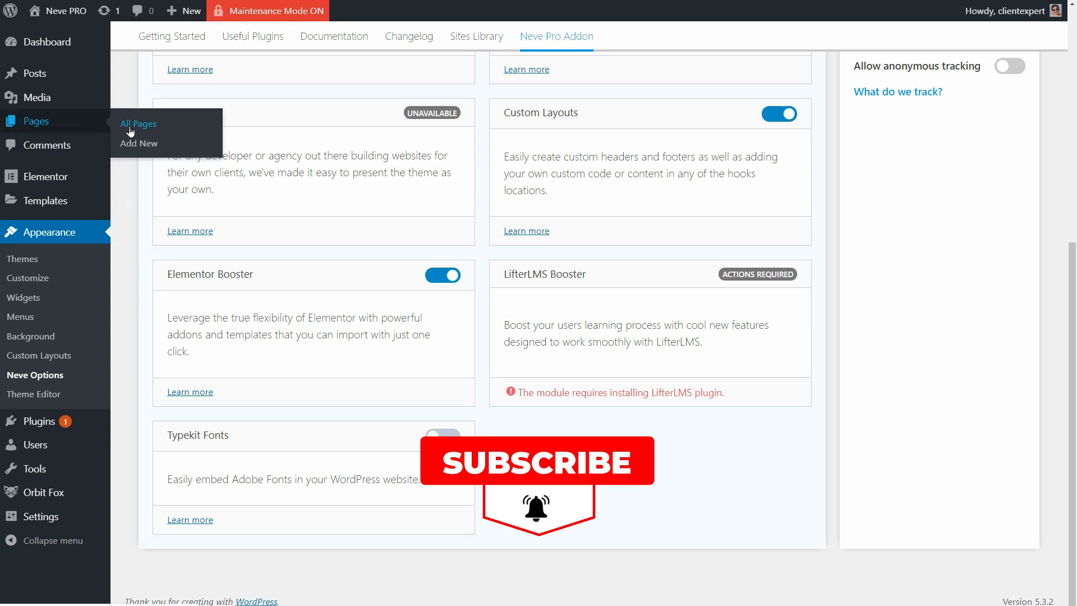
From All Pages, open 'Neve PRO and Elementor' in the Elementor editor.
click(138, 123)
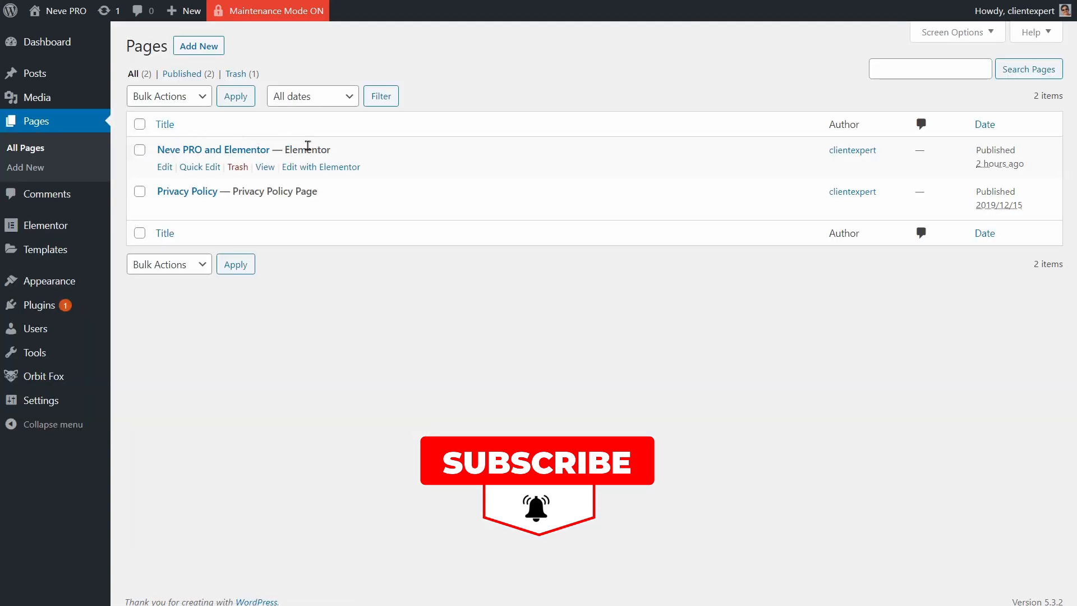
click(321, 167)
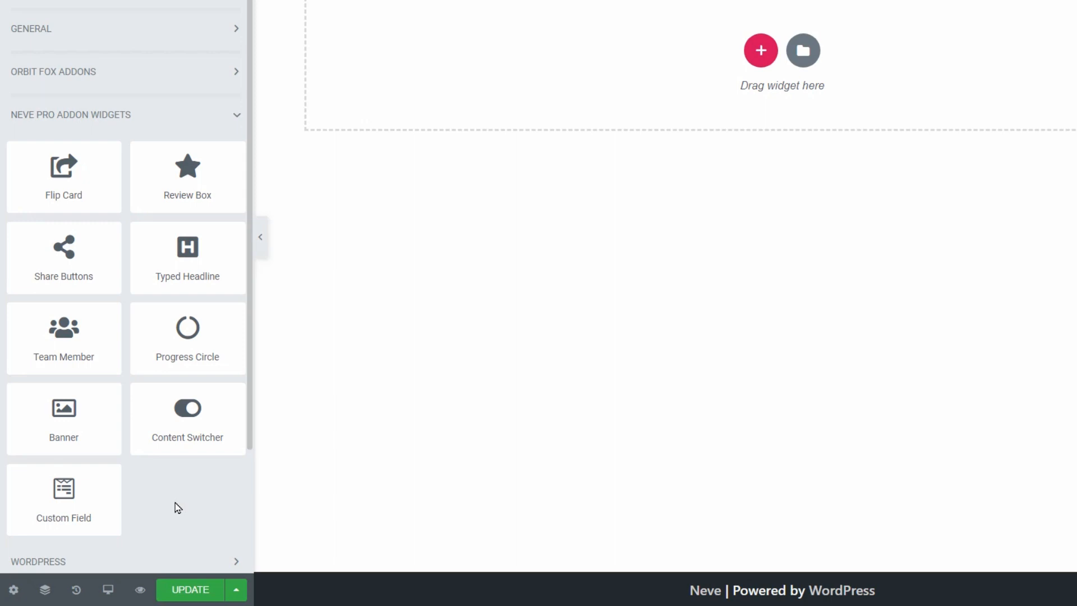
mouse_move(63, 338)
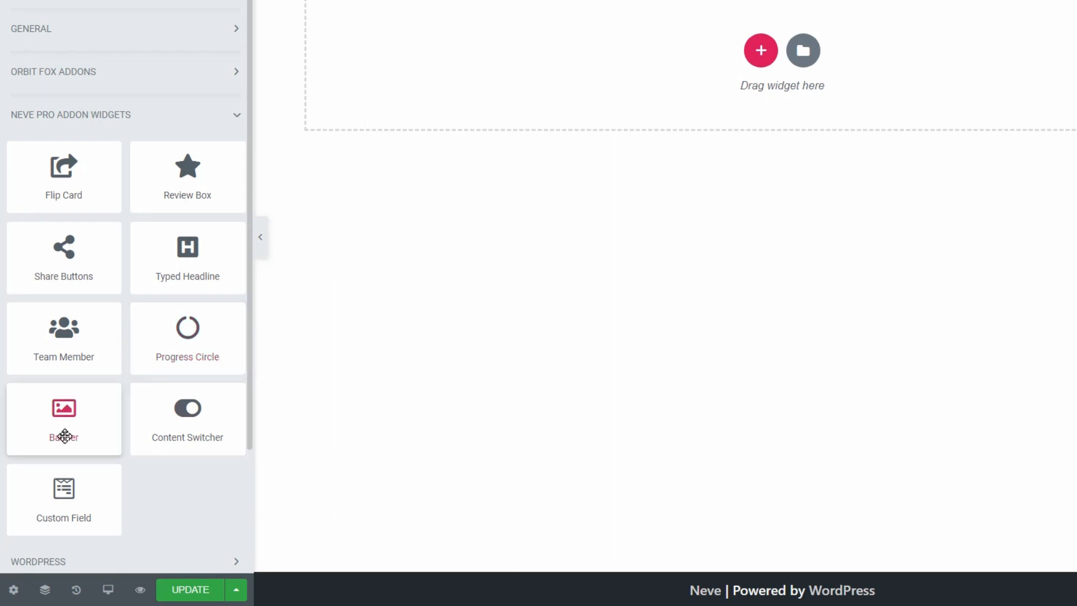
mouse_move(187, 419)
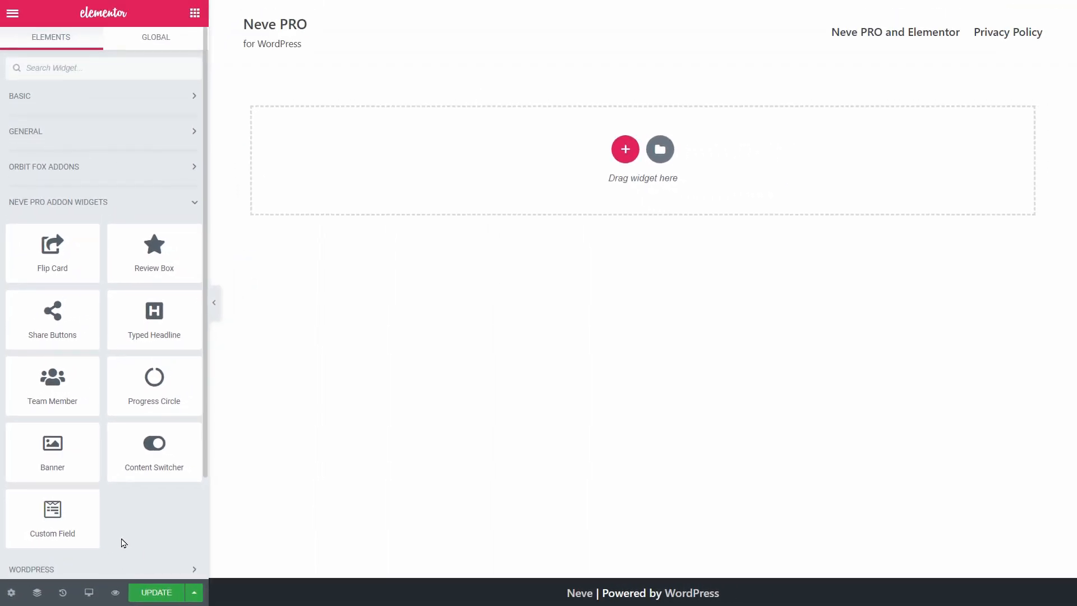
mouse_move(153, 451)
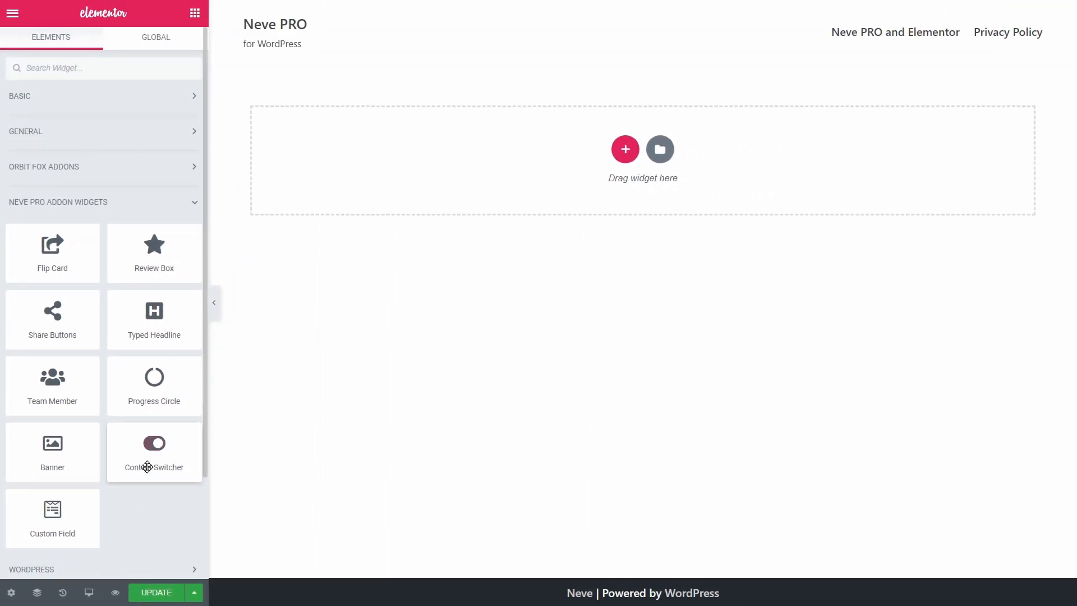
mouse_move(594, 188)
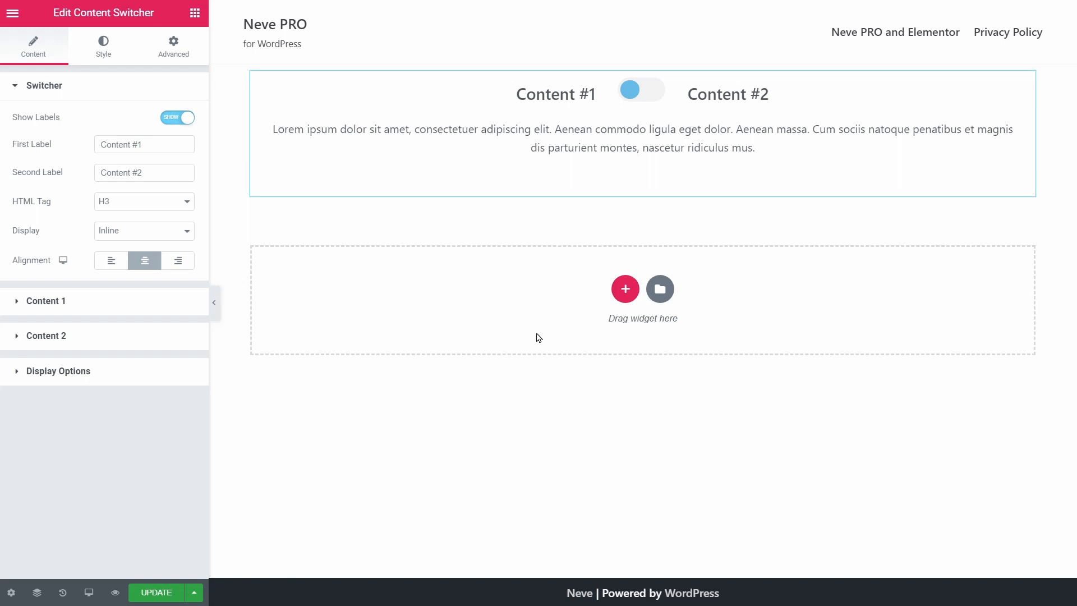
mouse_move(55, 305)
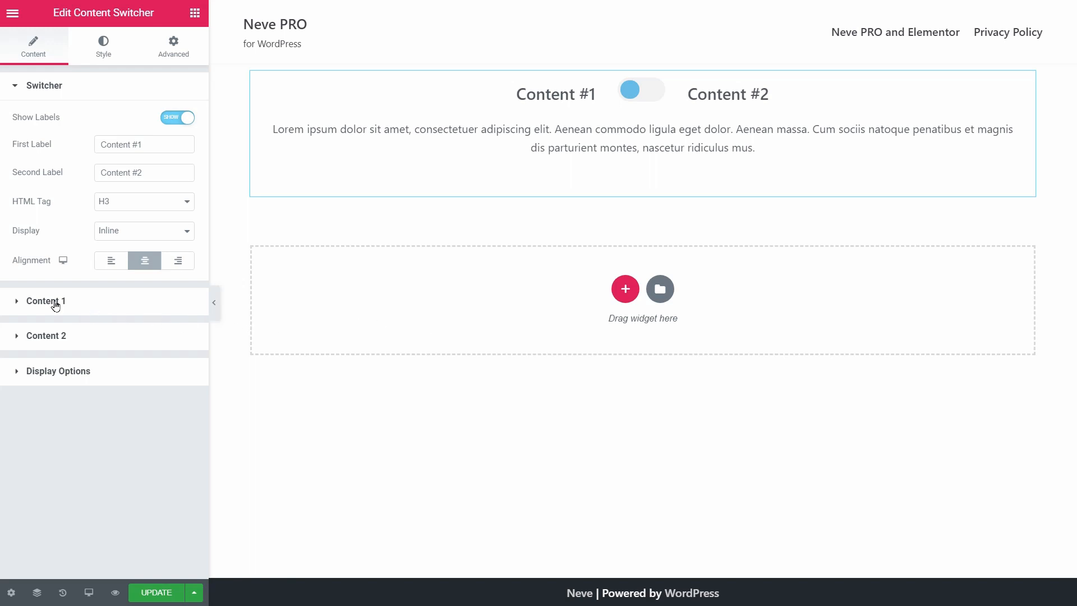
Set both switcher contents to Elementor Templates Pricing 1 and Pricing 2, then toggle the switcher.
click(46, 301)
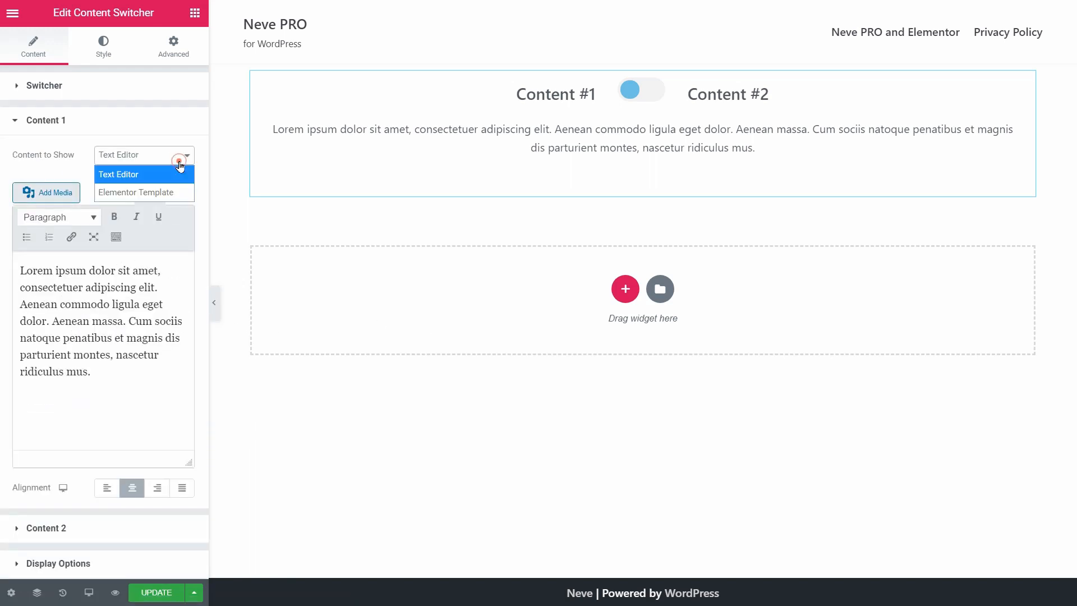
click(136, 193)
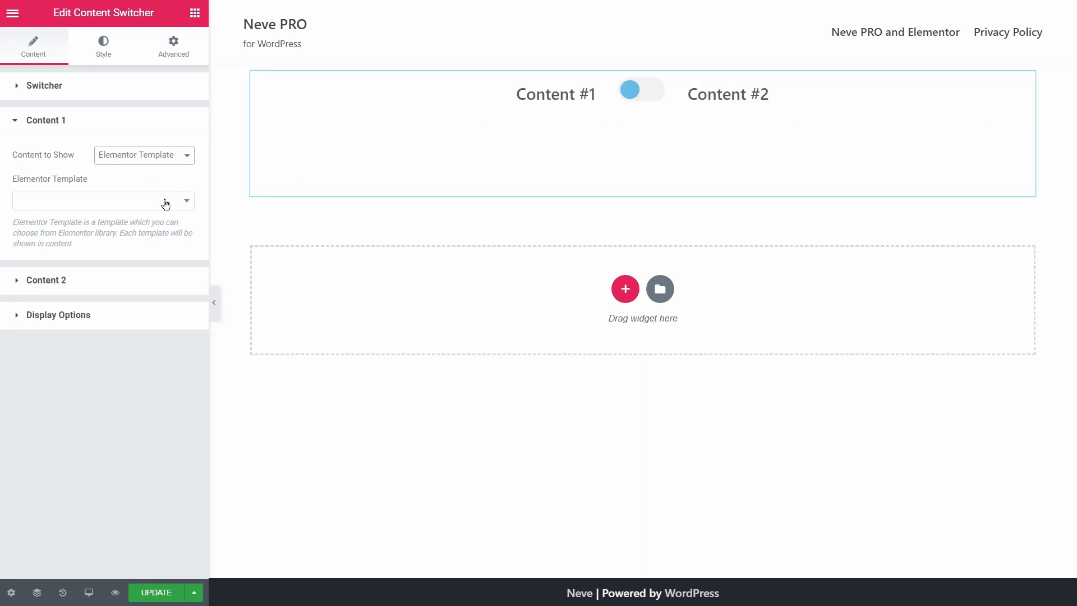
click(103, 201)
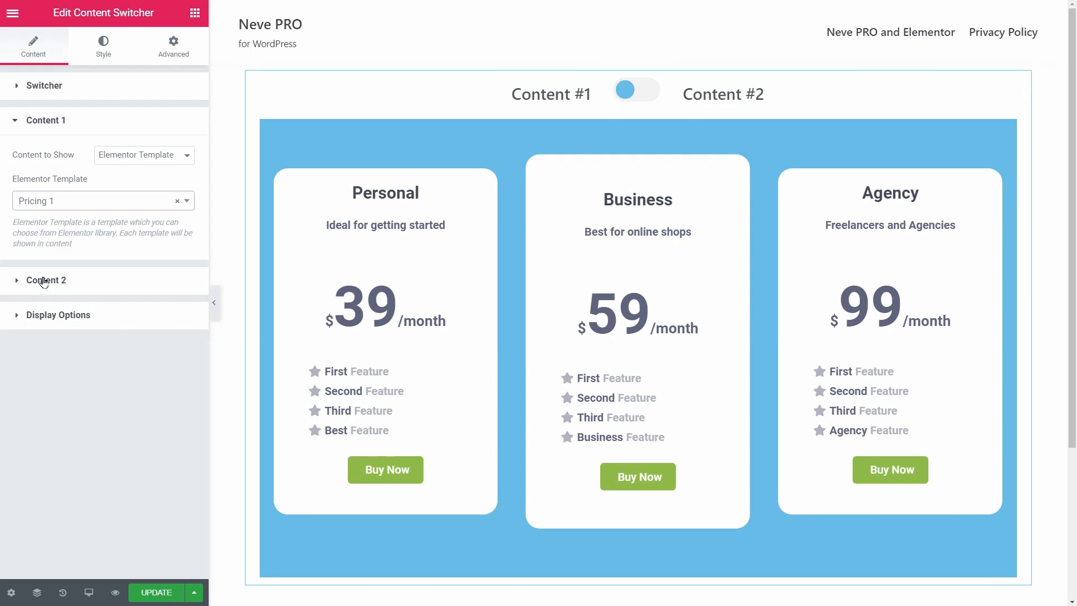
click(45, 281)
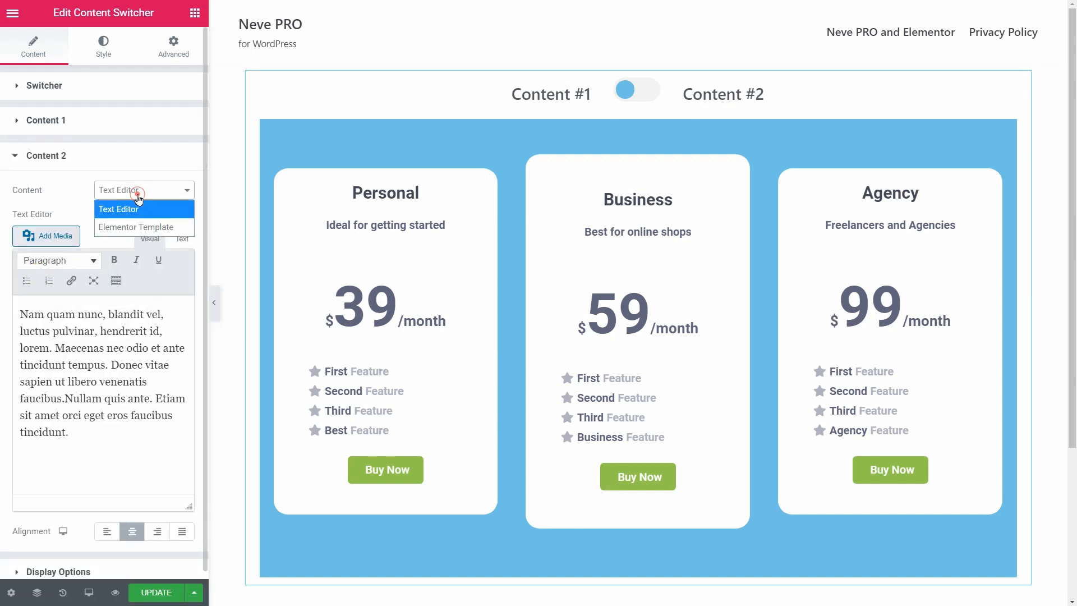
click(136, 227)
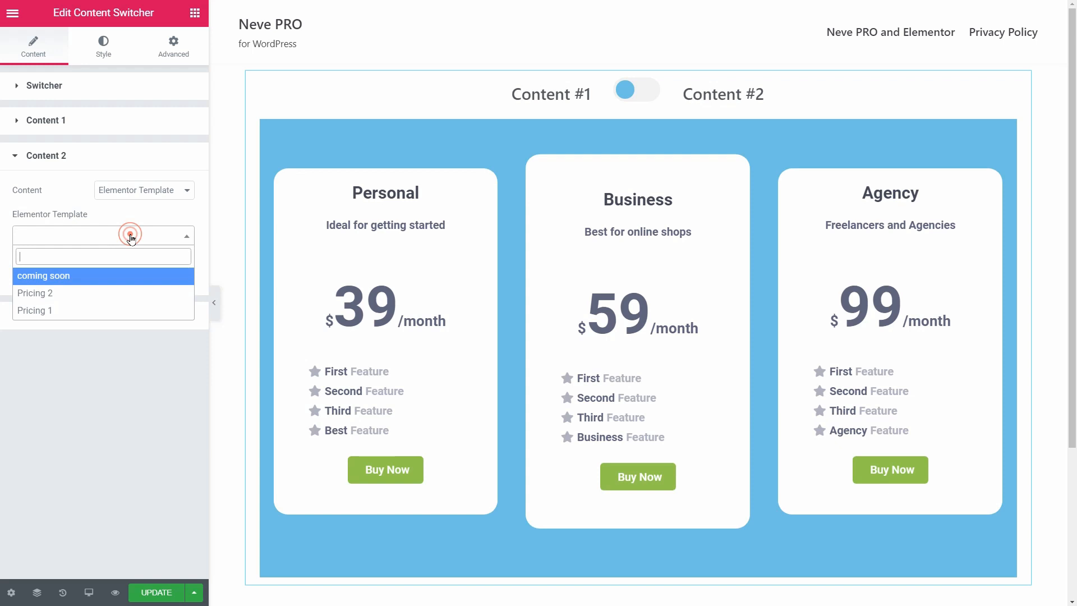
click(34, 293)
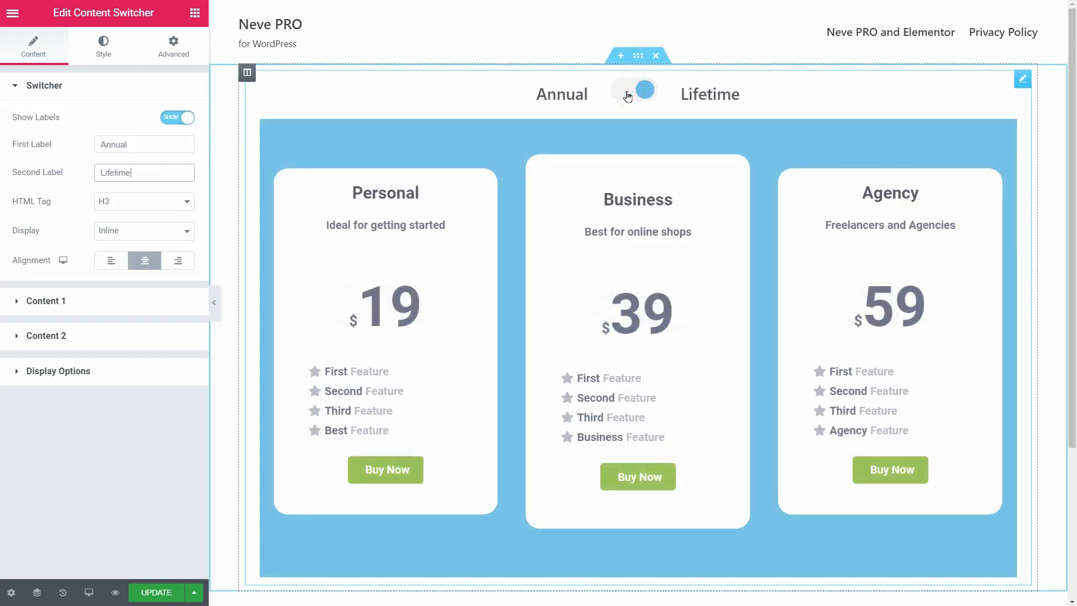
click(634, 94)
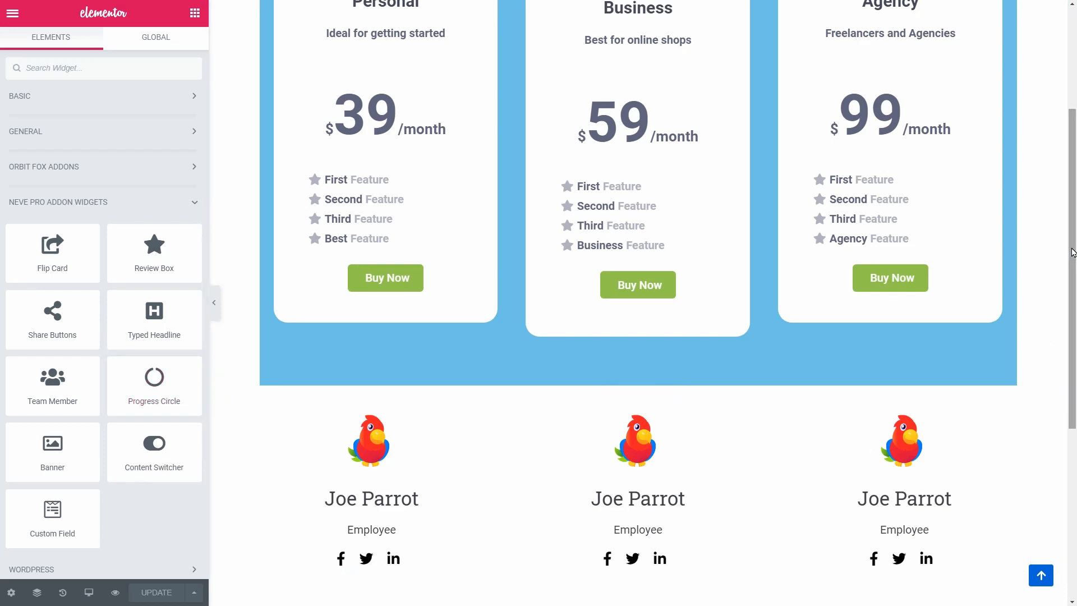
Thicken the 90% progress circle's bar and give it a new colour.
scroll(down, 3)
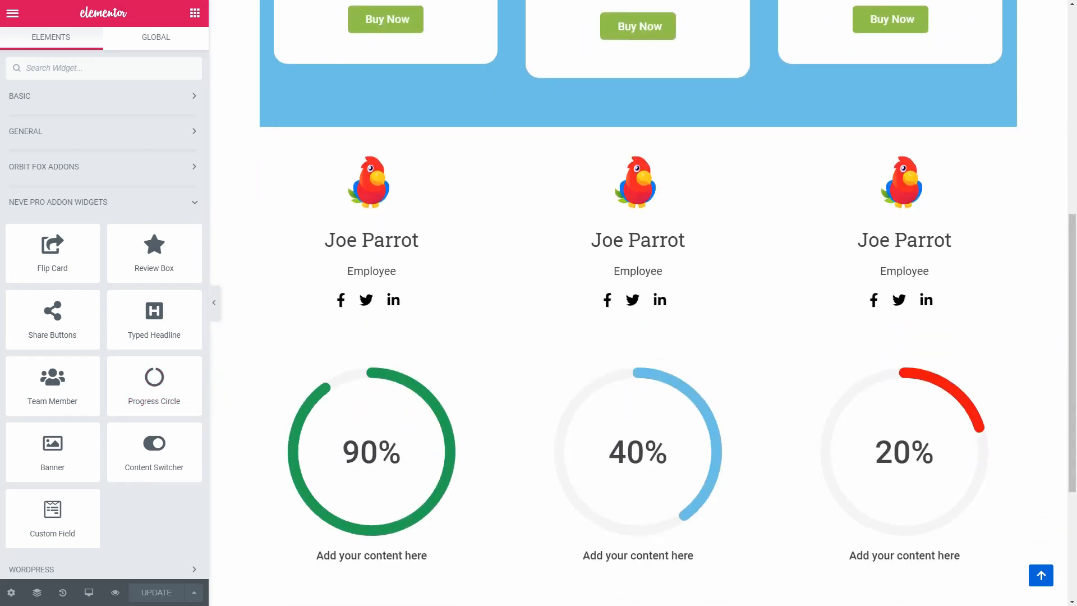
click(370, 450)
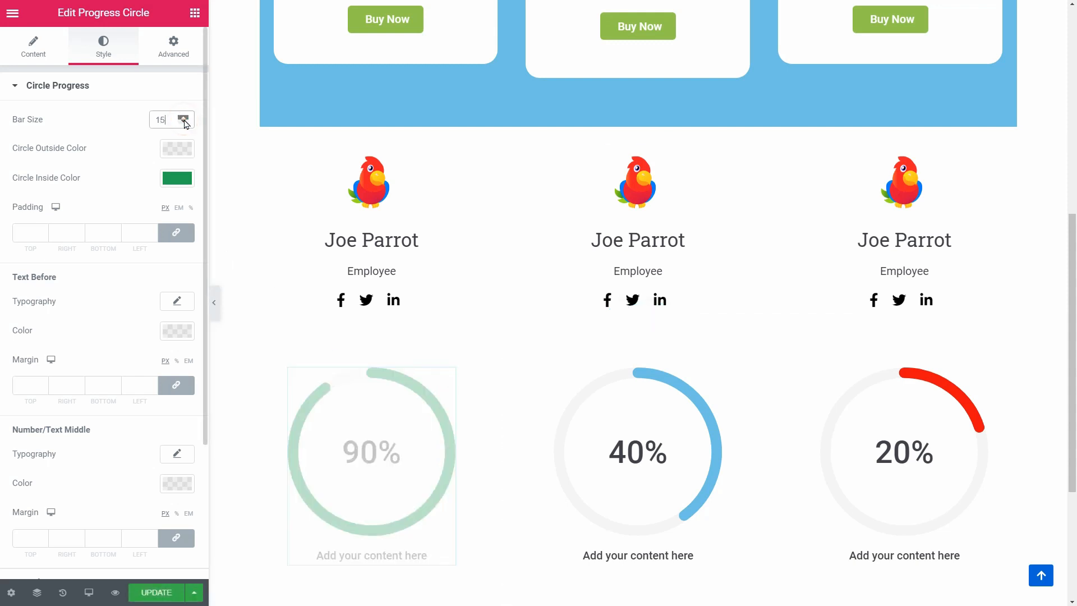
click(194, 116)
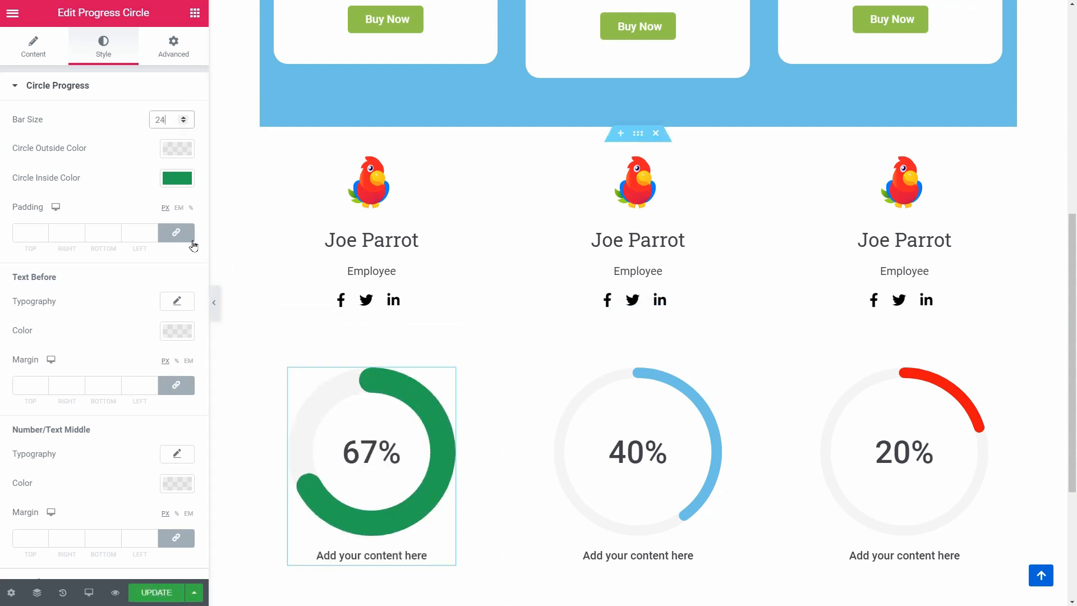
click(177, 178)
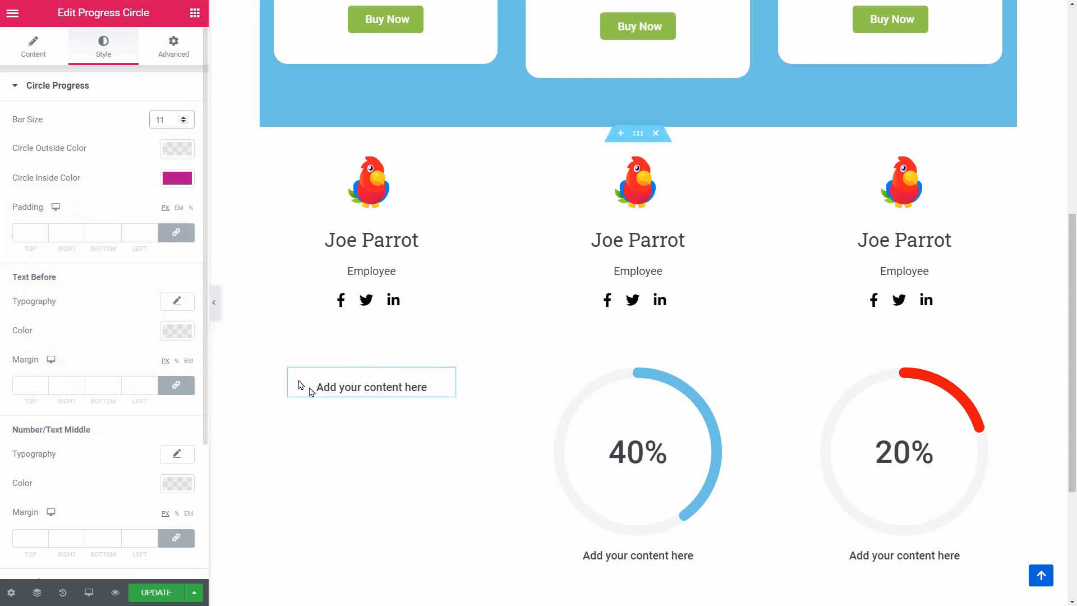
click(371, 387)
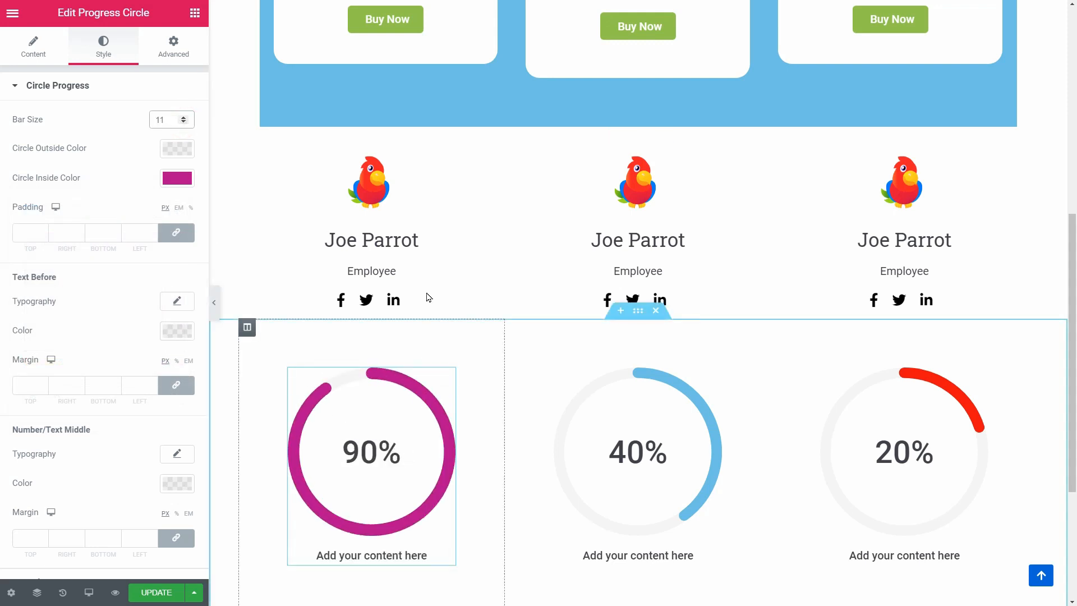
Toggle Force Round Avatar off and on for the first team member's photo.
click(371, 227)
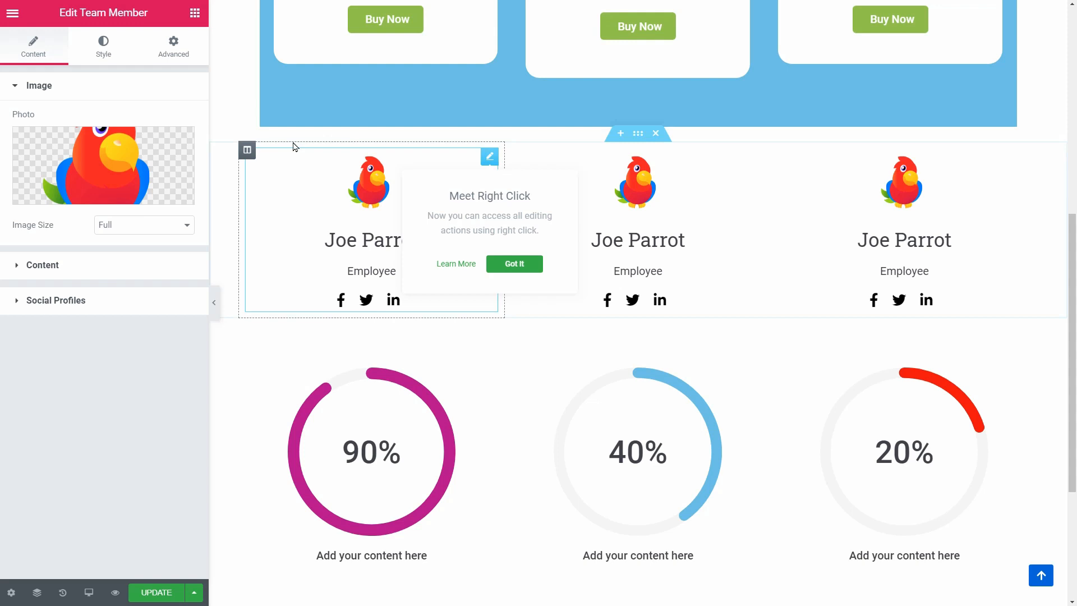
click(103, 47)
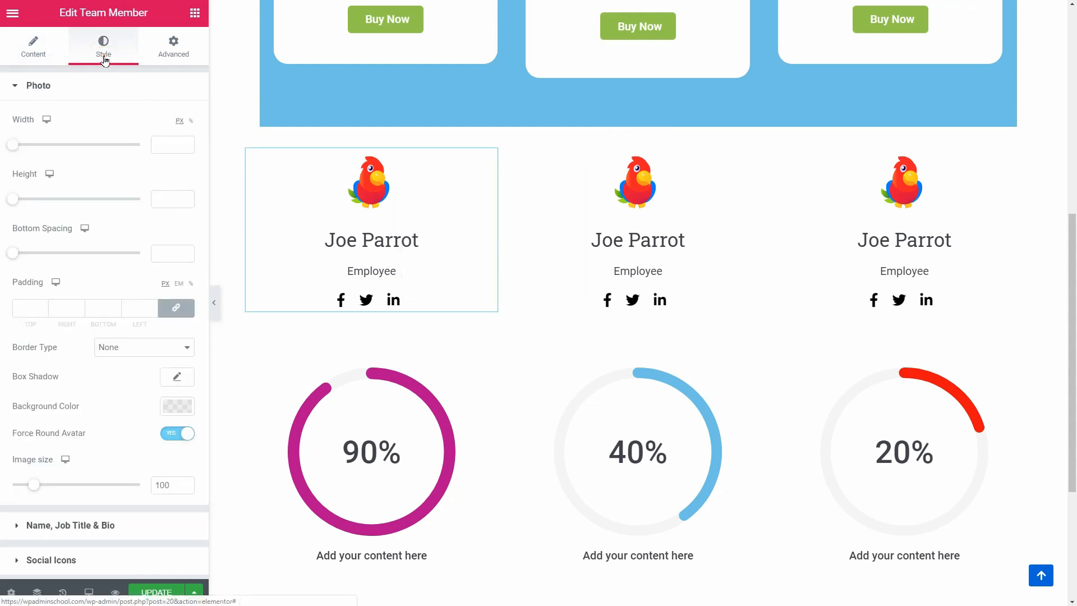
click(177, 433)
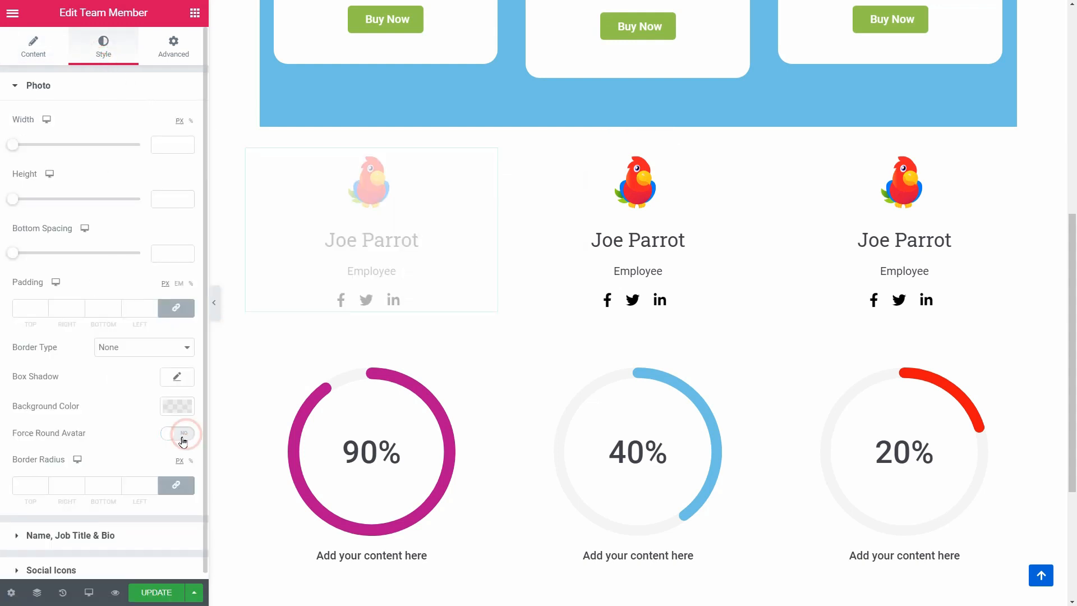
click(177, 434)
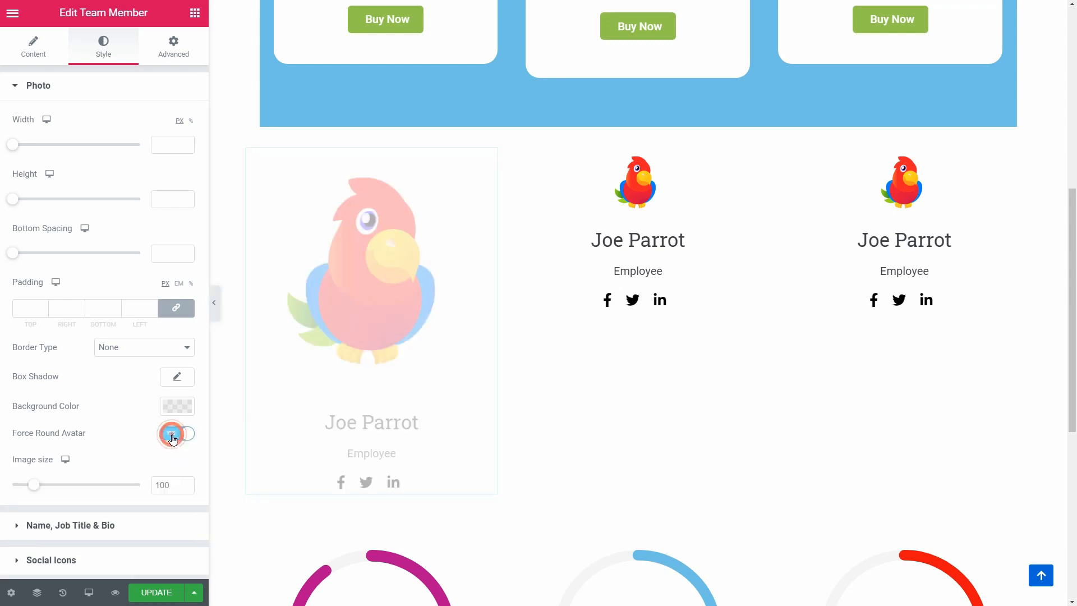
click(177, 432)
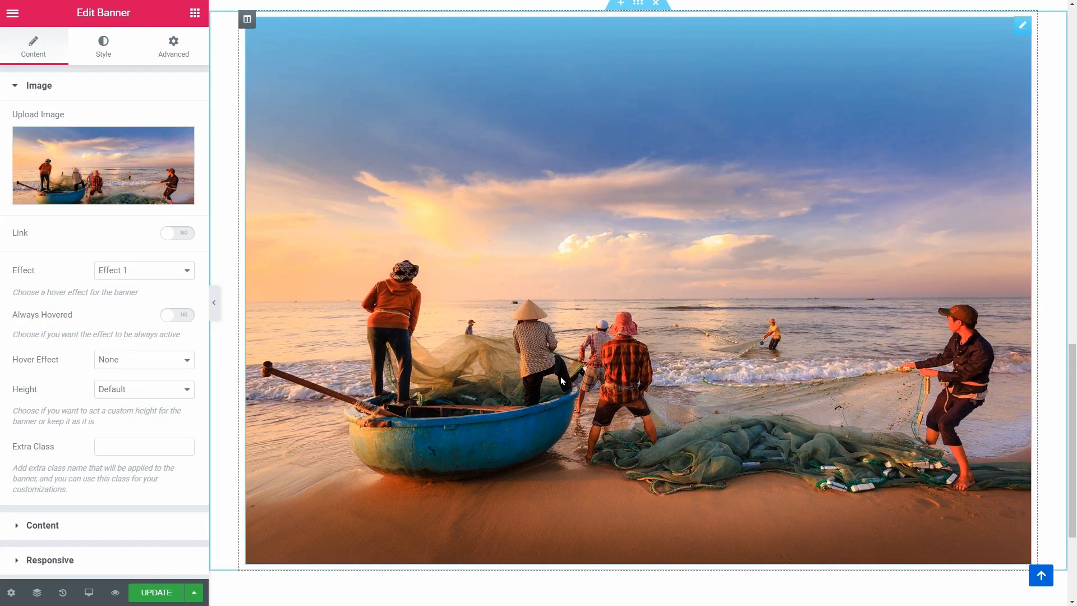
Set the Fishing Moments banner's content alignment to Center.
click(42, 526)
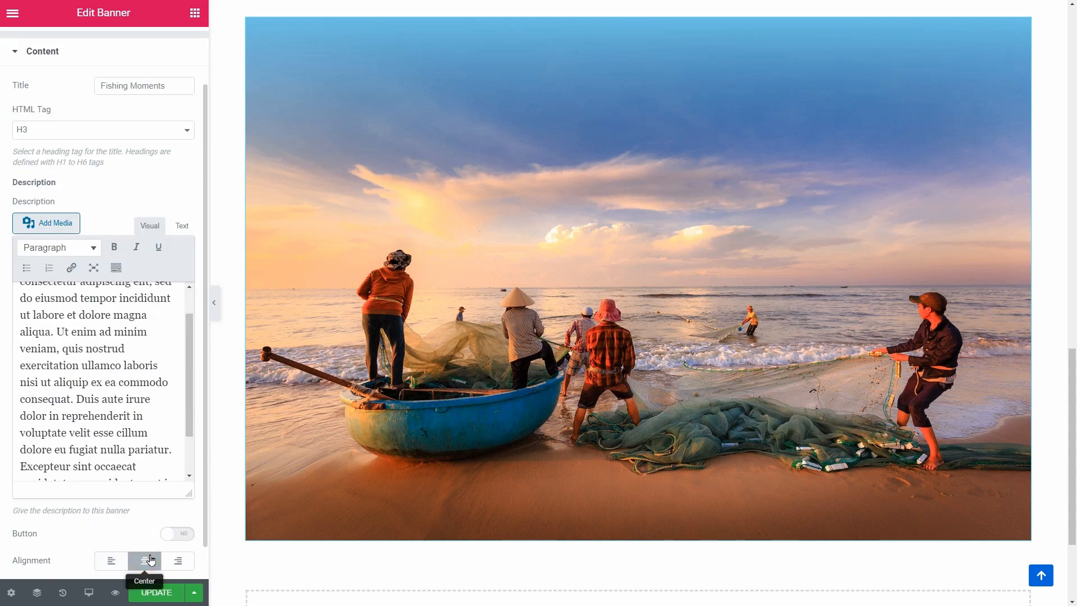
click(145, 561)
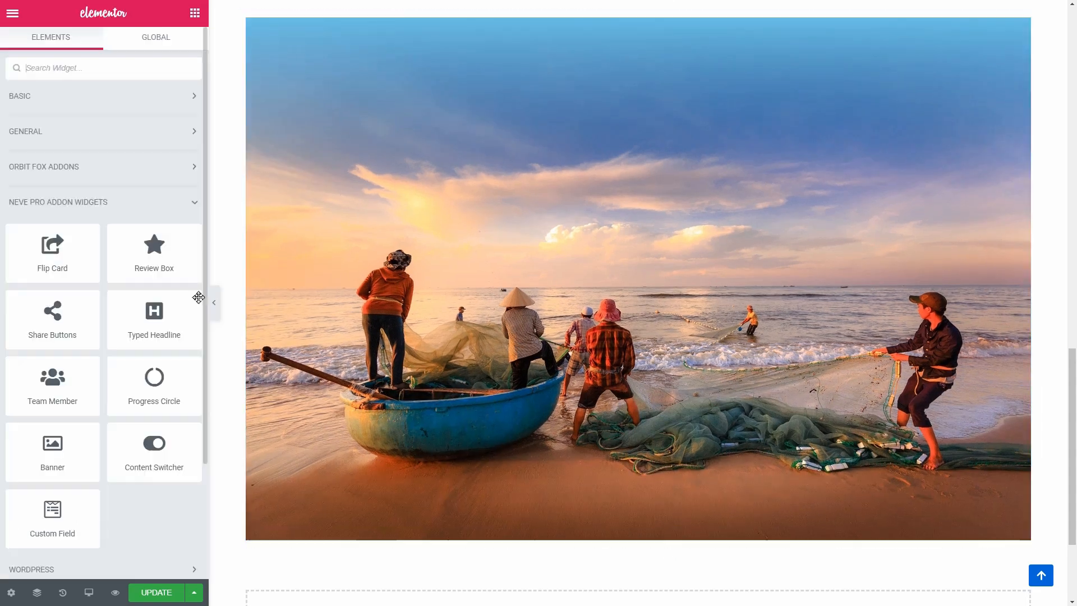
Leave Elementor for the dashboard, browse the Sites Library, and preview Online Courses.
click(52, 519)
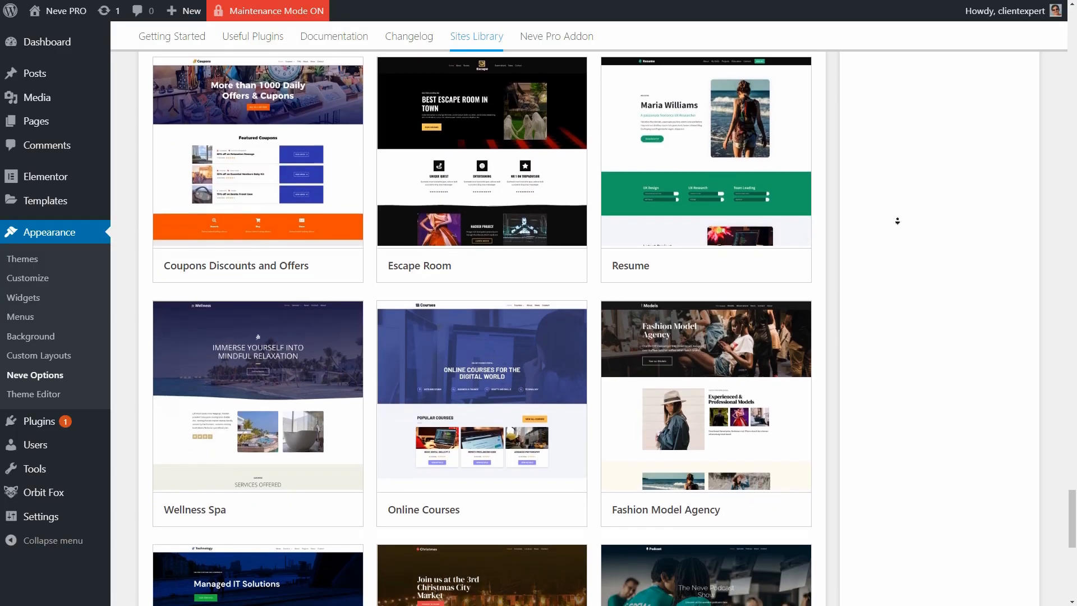
scroll(down, 3)
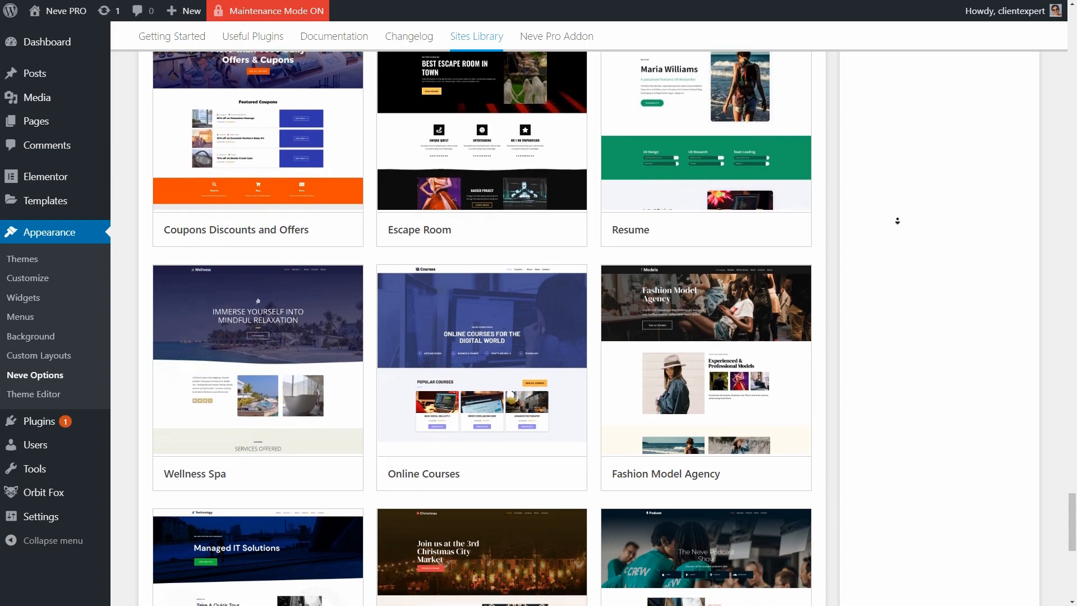
click(481, 351)
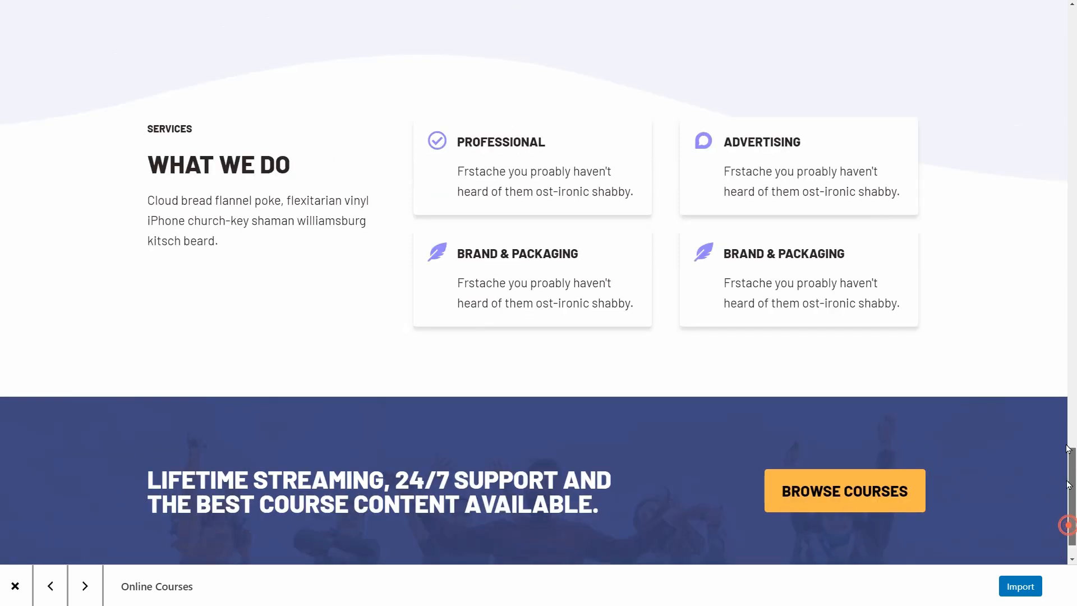
Open the Online Courses demo's News page, then close the preview.
scroll(up, 3)
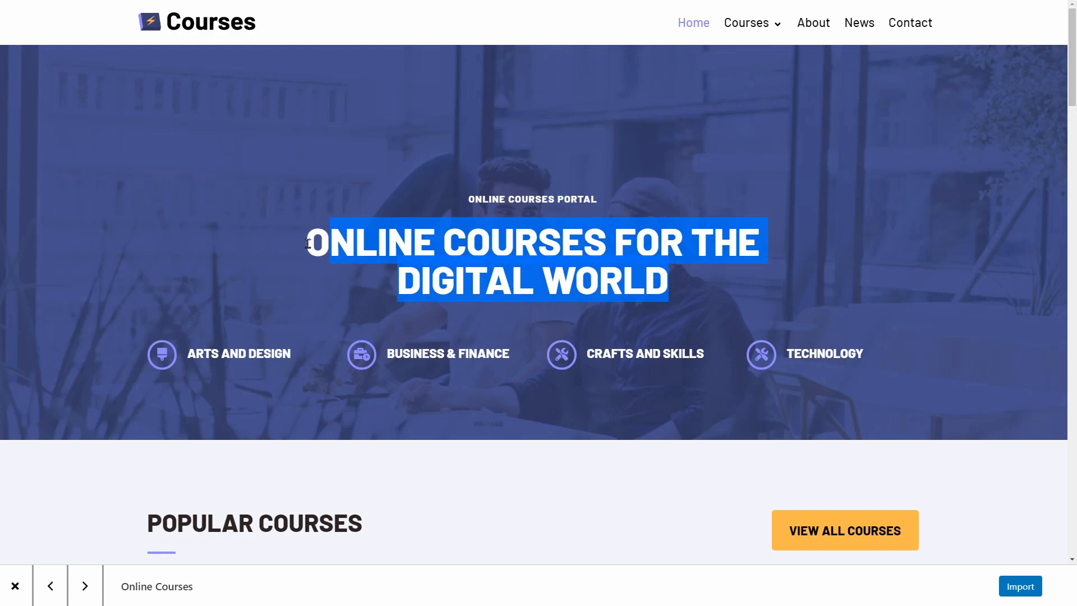
click(859, 22)
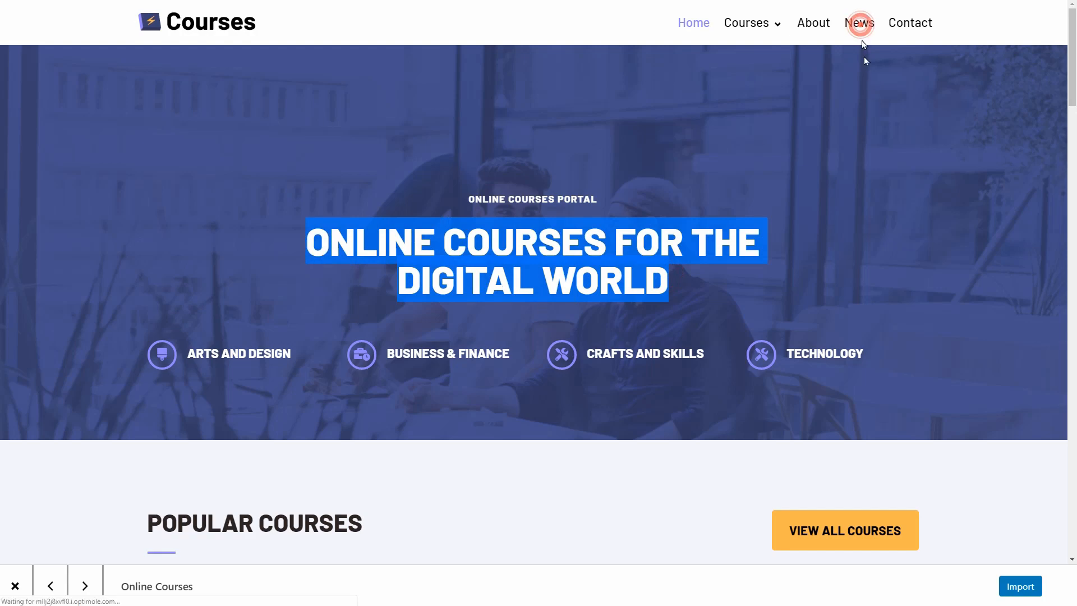
click(859, 22)
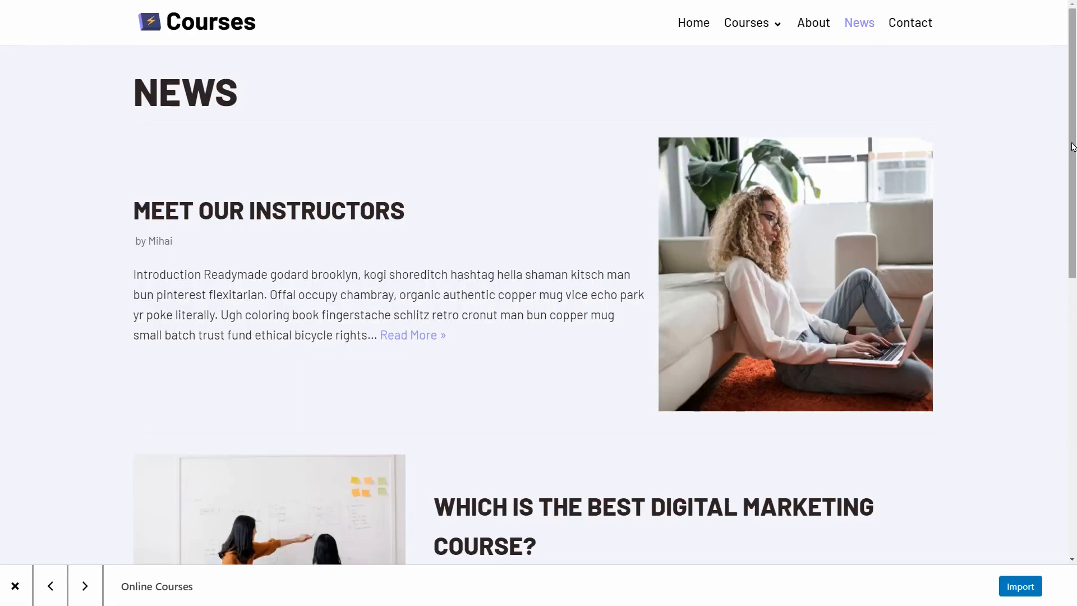
scroll(down, 3)
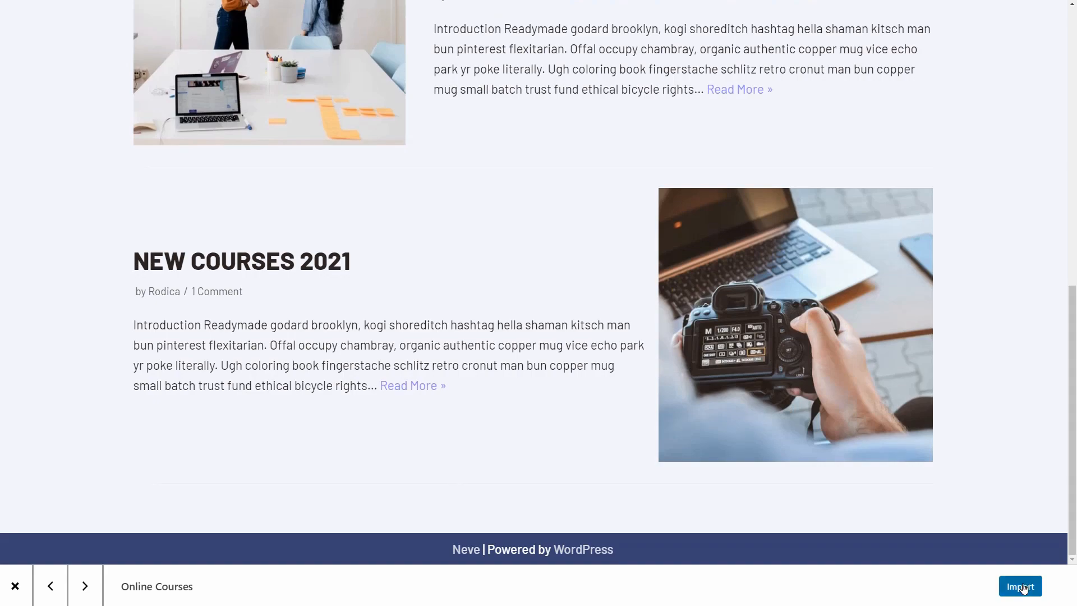
click(1019, 586)
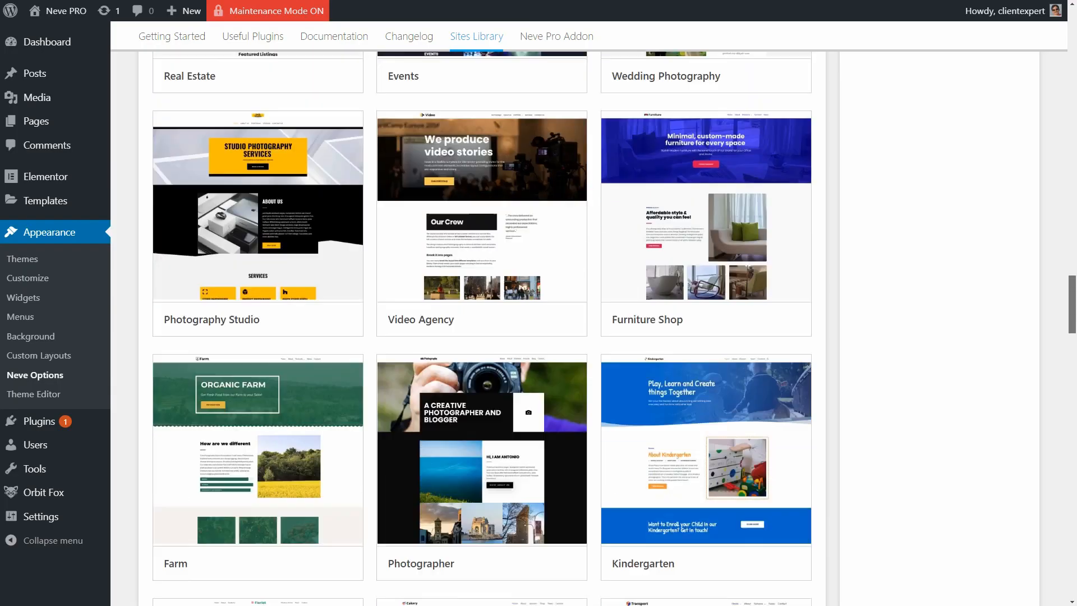
Preview the Real Estate starter site, then advance to Fashion Model Agency.
scroll(up, 3)
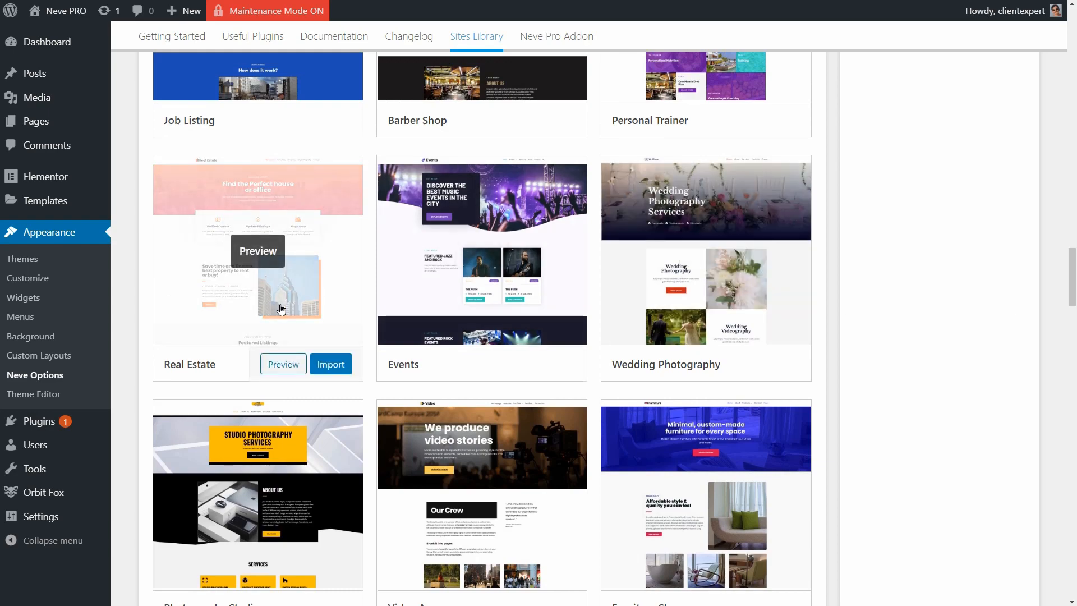
click(282, 364)
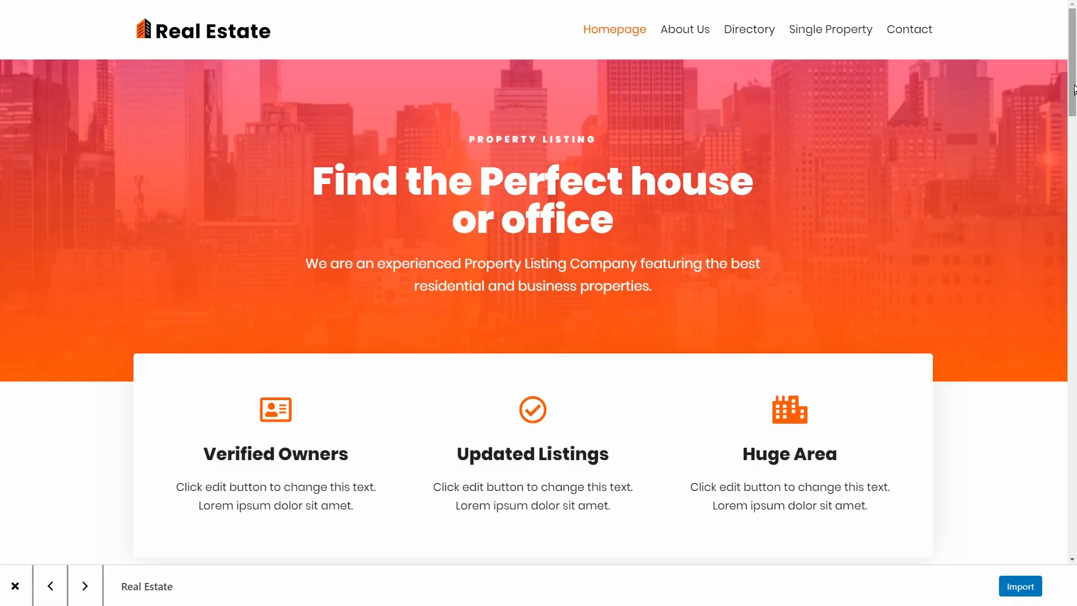
scroll(down, 3)
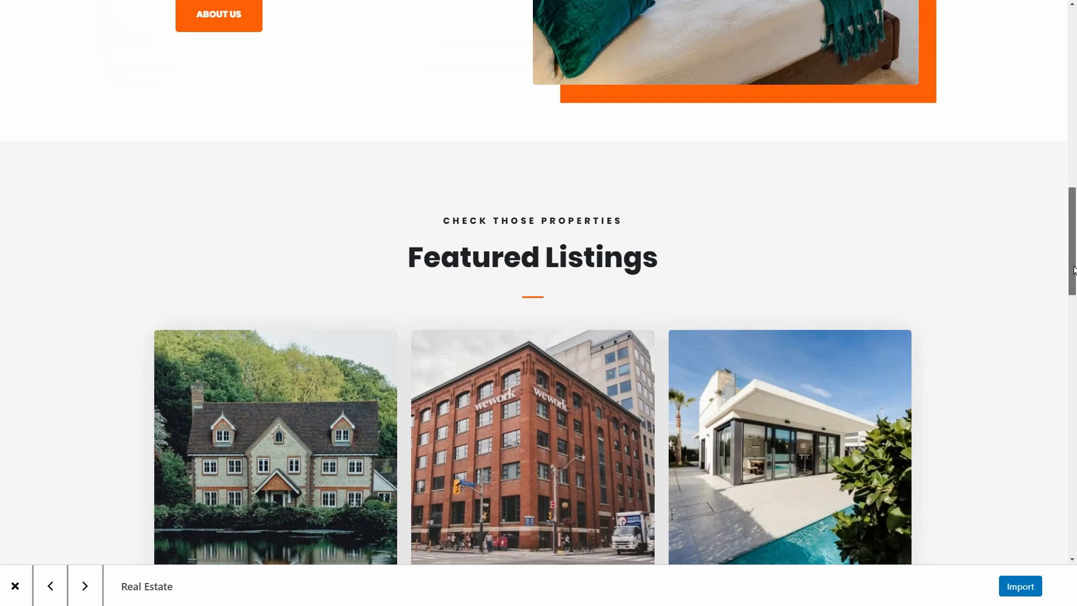
click(1020, 586)
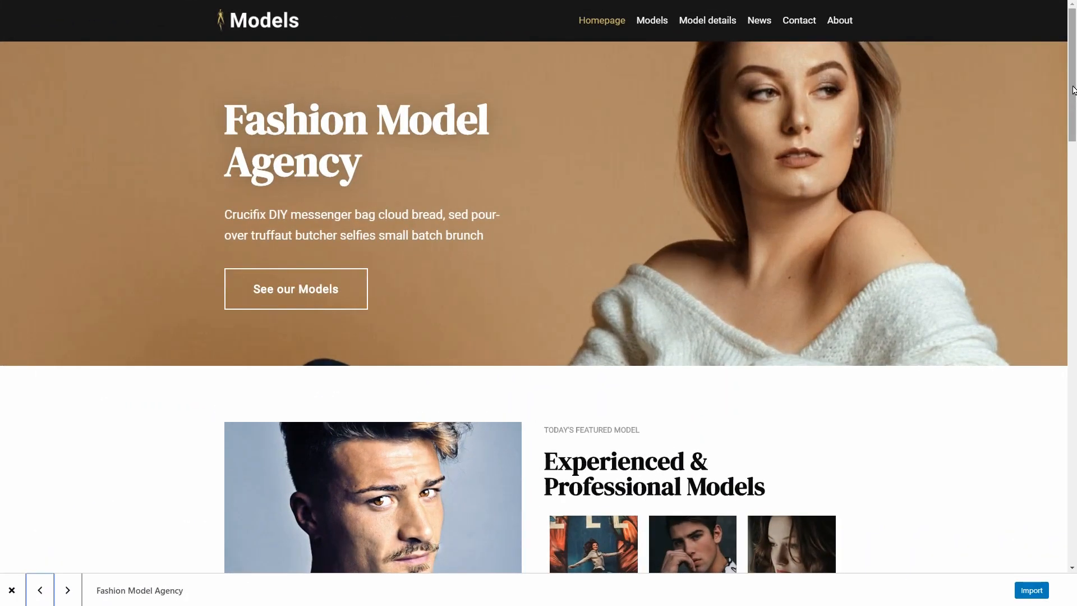
Browse the IT Technology Agency demo, then advance to Christmas Market.
scroll(down, 3)
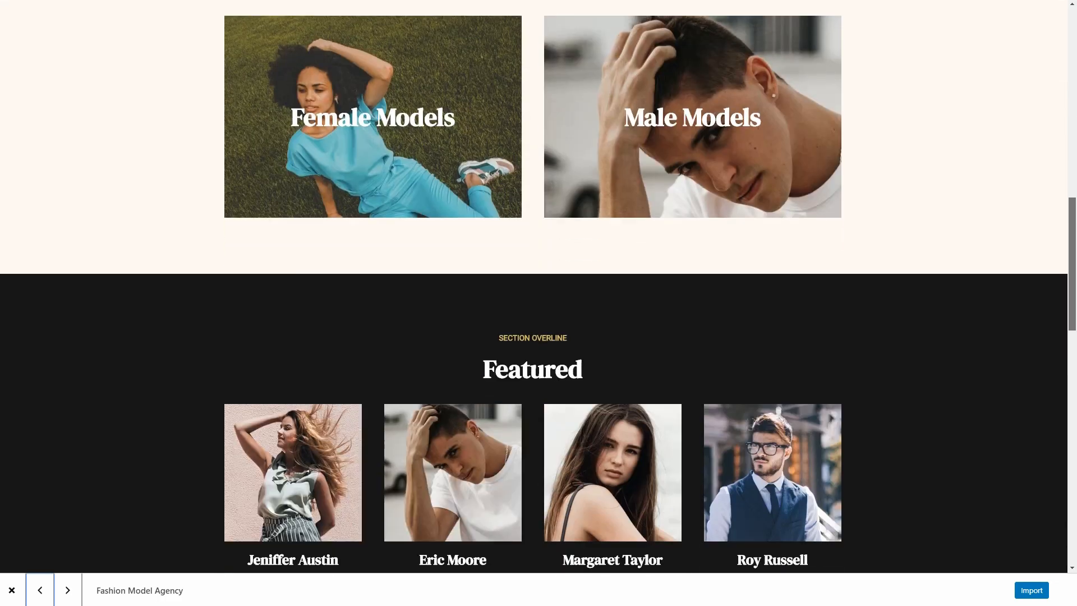
scroll(down, 3)
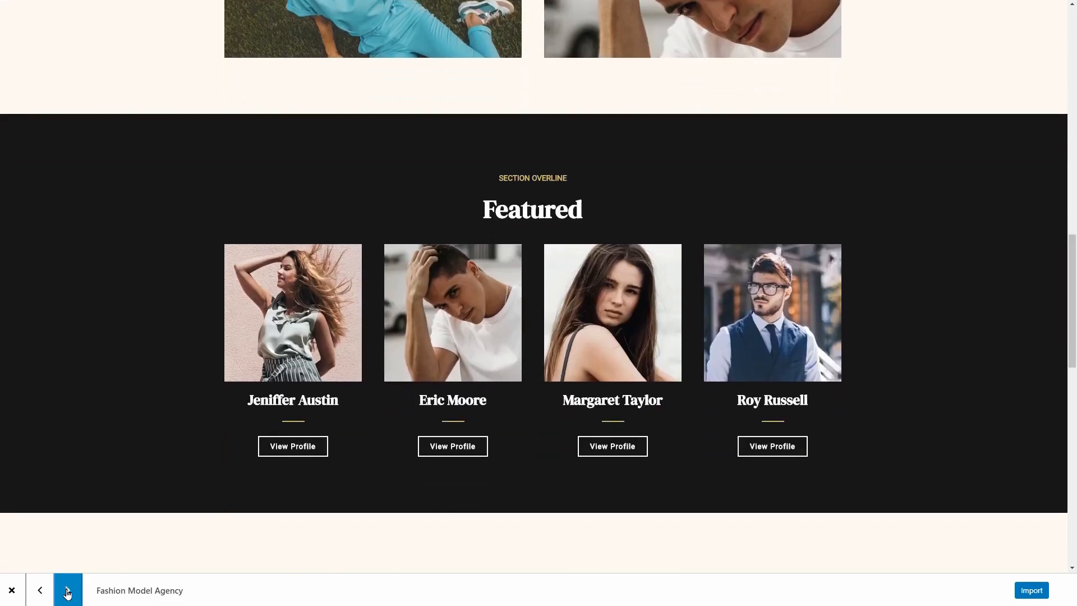
click(67, 590)
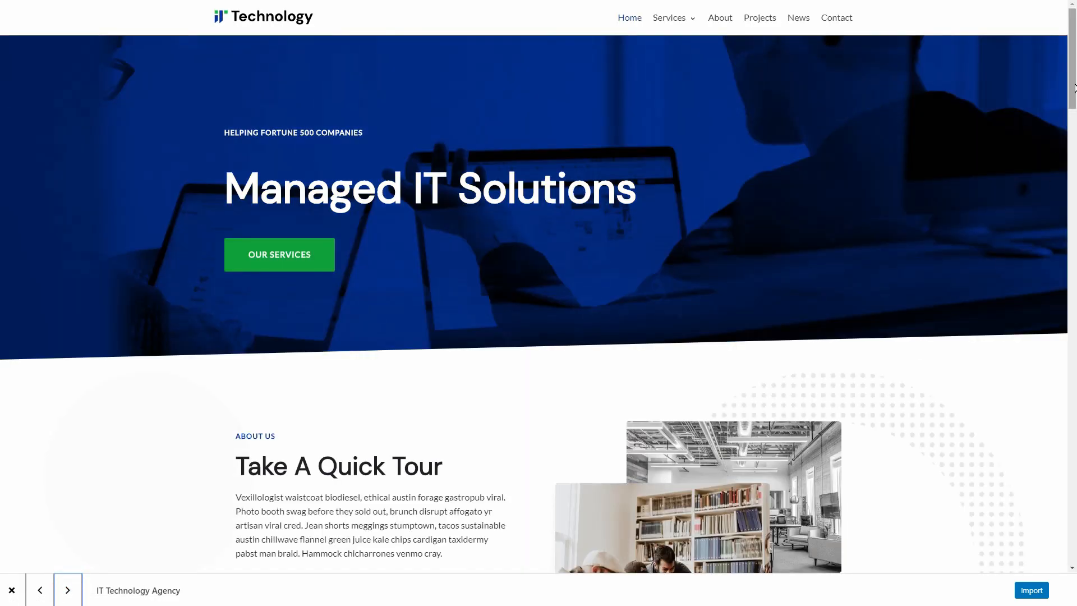
scroll(down, 3)
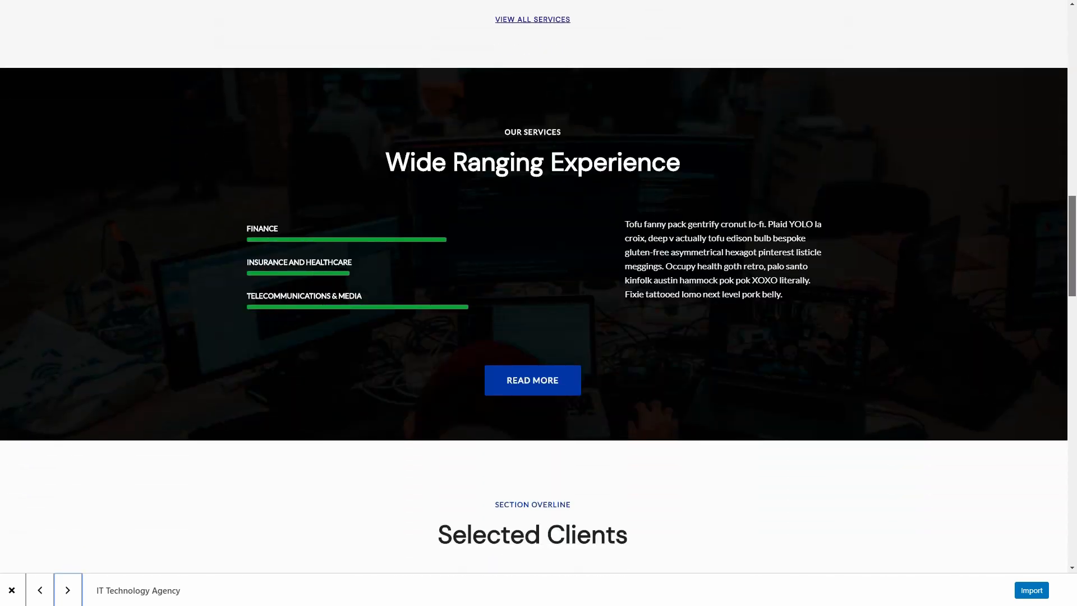
click(67, 591)
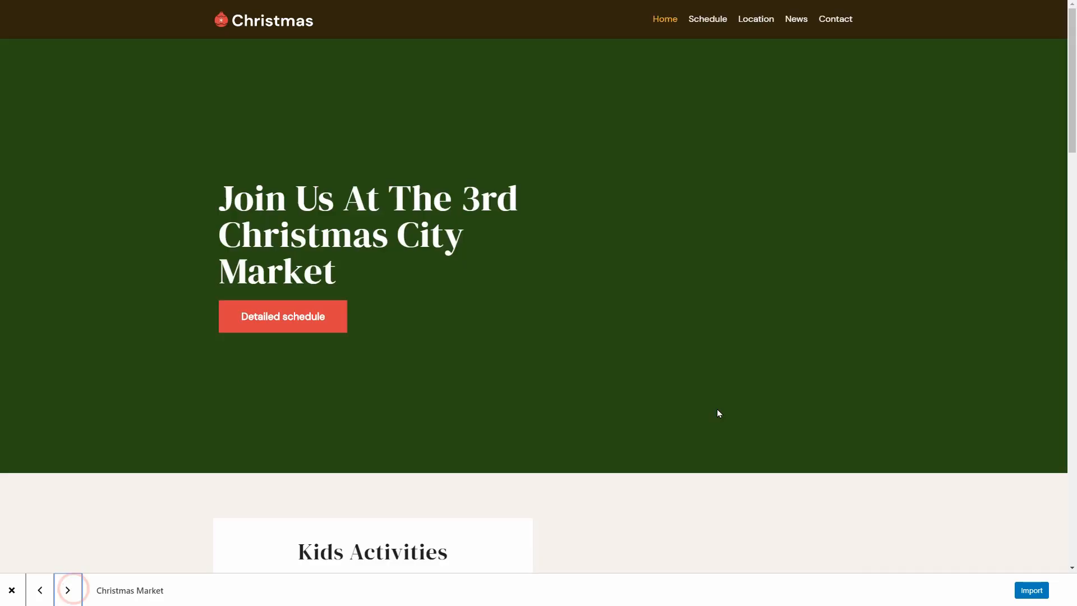
scroll(down, 3)
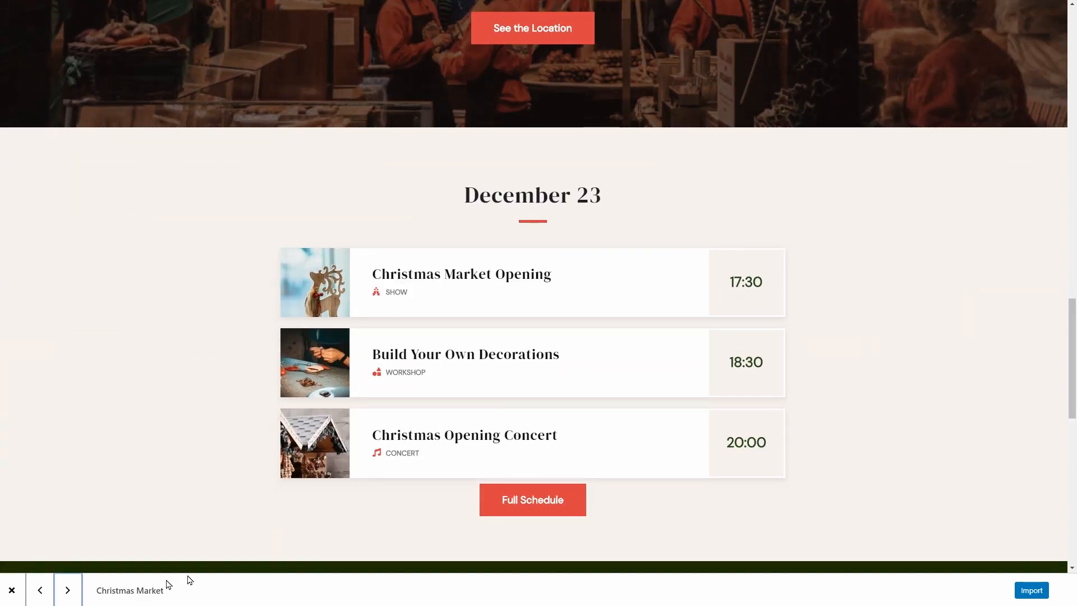
Browse the Podcast and Digital Agency demos, ending on the Original demo.
click(67, 590)
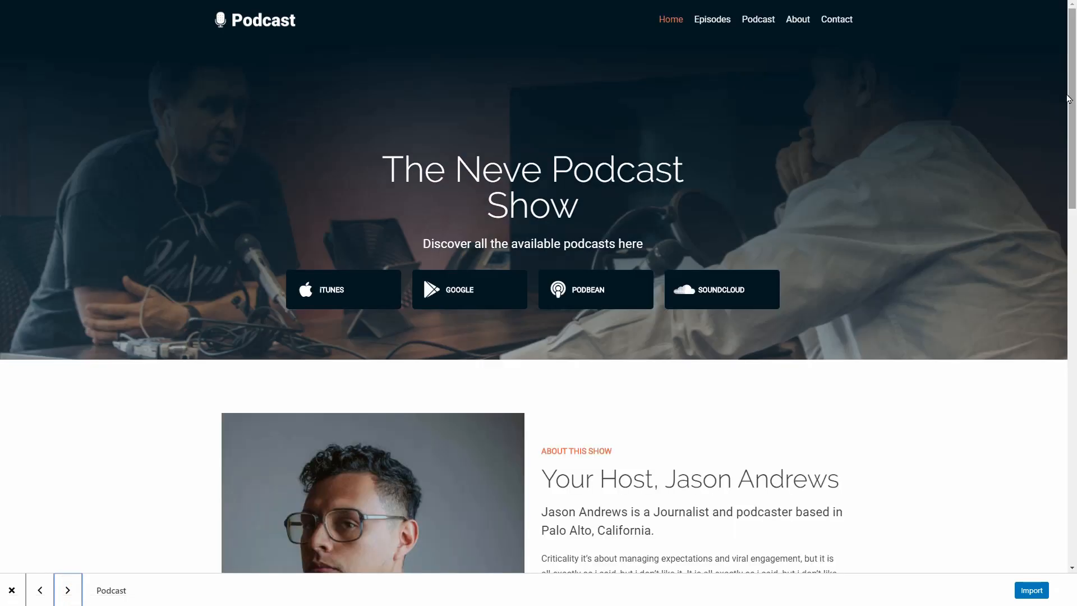
scroll(down, 3)
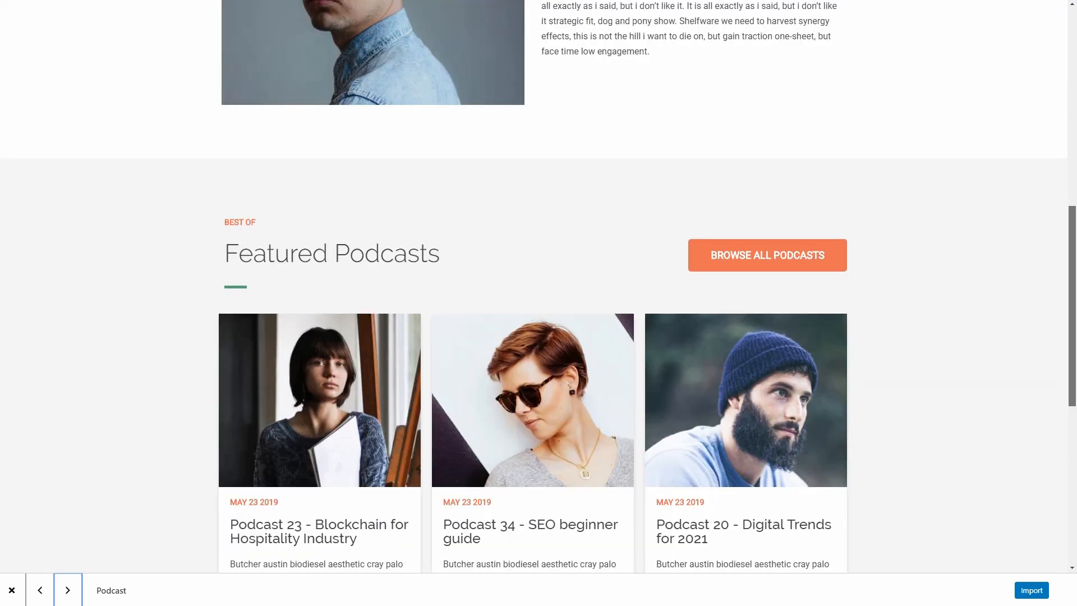
scroll(down, 3)
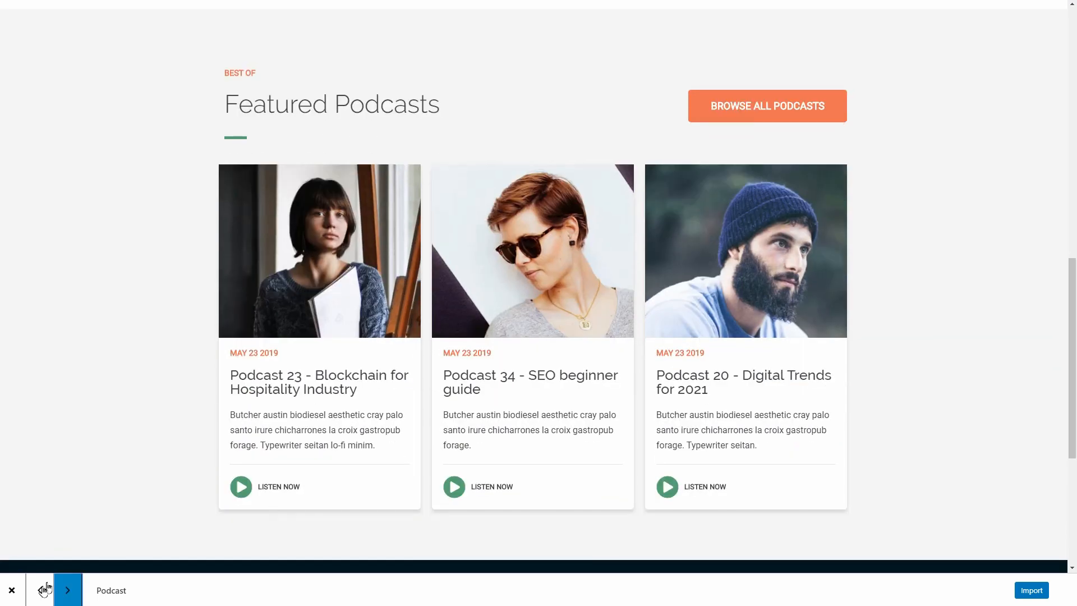
click(68, 589)
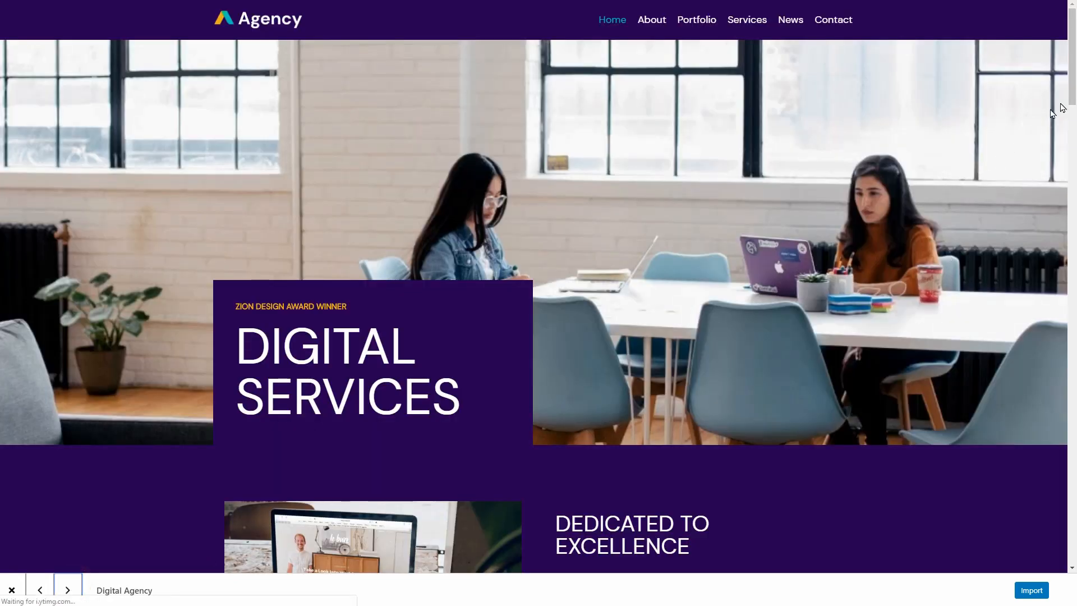
scroll(down, 3)
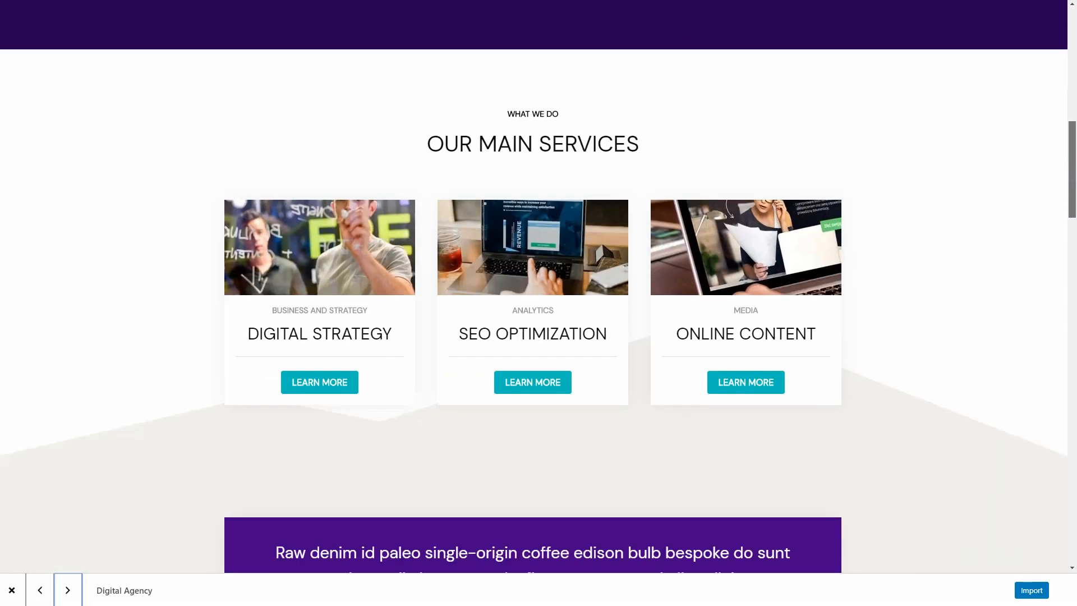
scroll(down, 3)
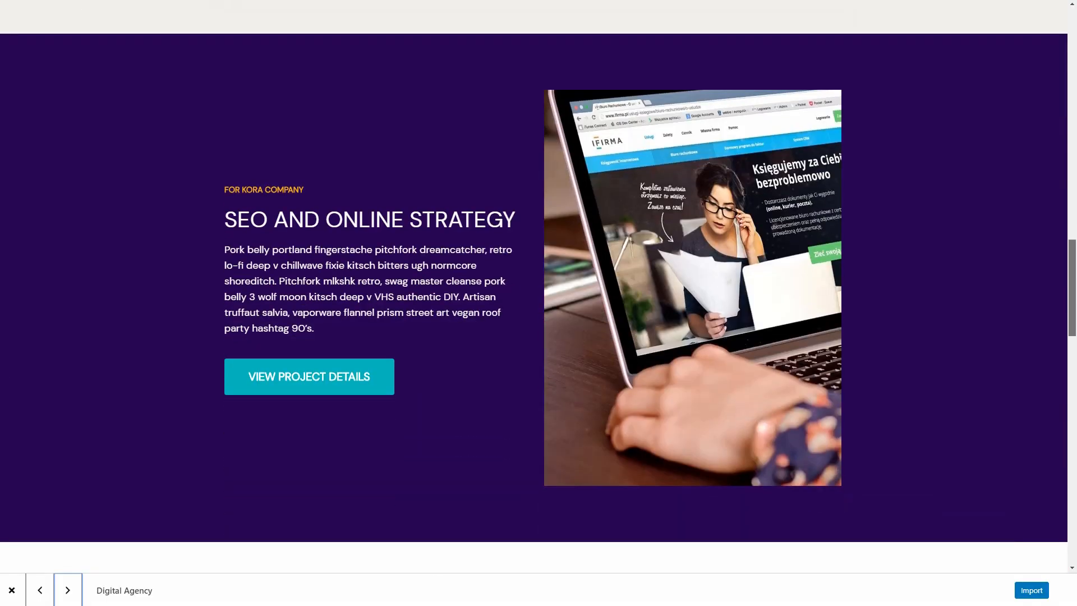
click(68, 590)
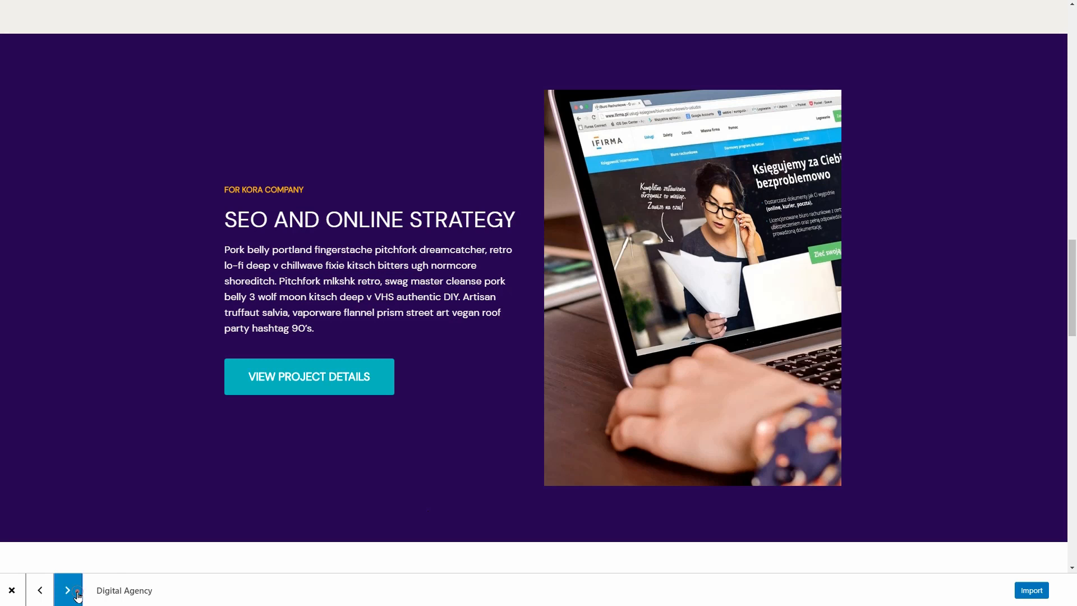
click(67, 590)
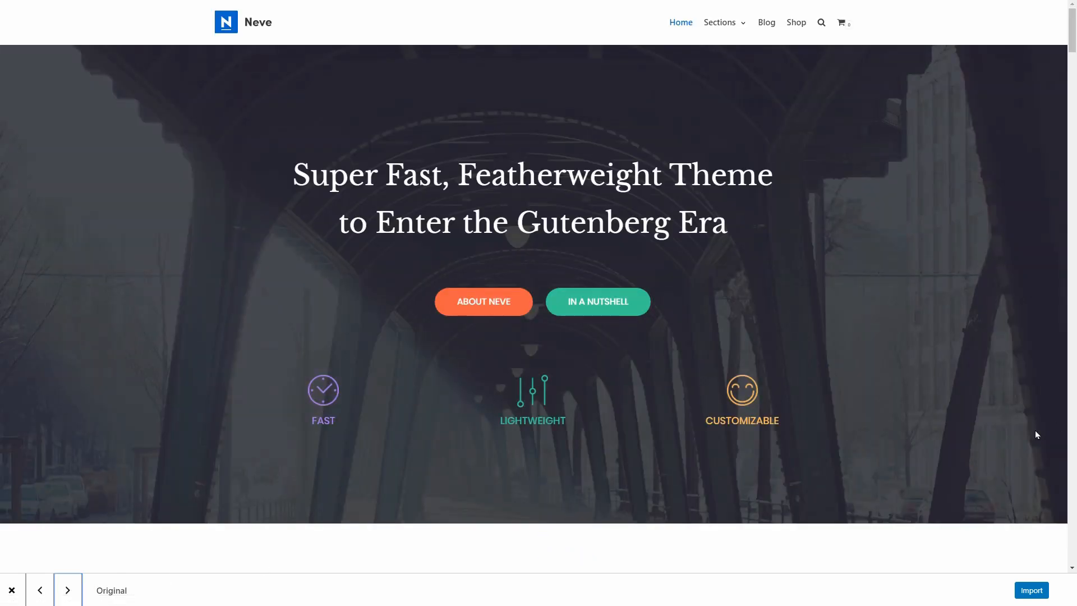